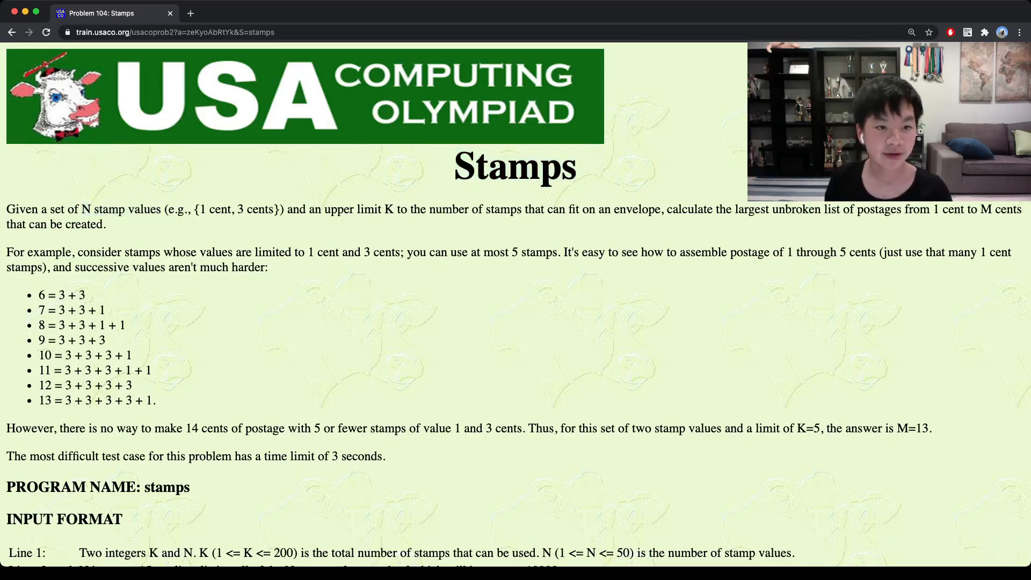
- Highlight the example stamp set {1, 3} and the example 7 = 3 + 3 + 1
left_click_drag(198, 209, 283, 209)
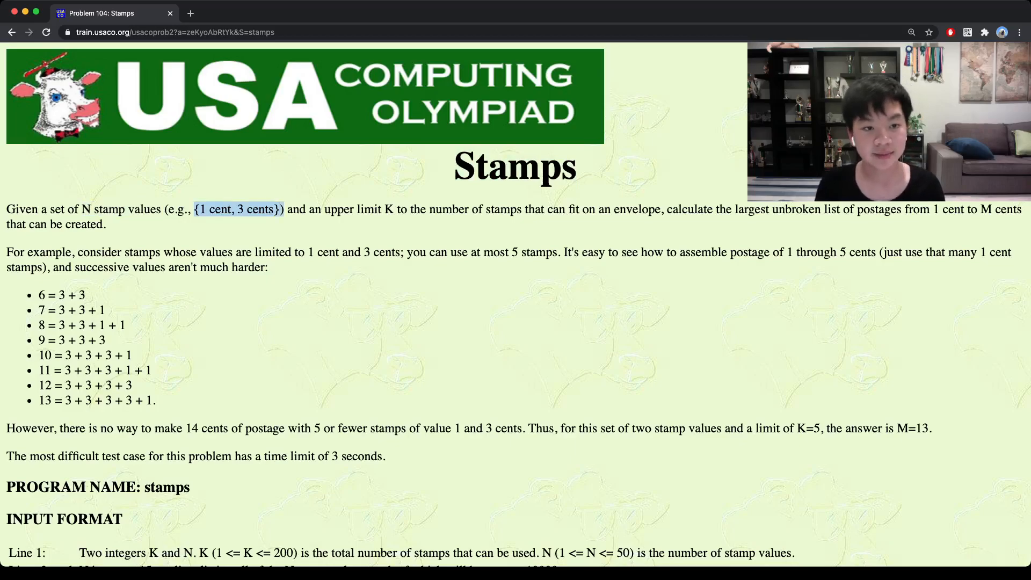
left_click_drag(307, 209, 407, 209)
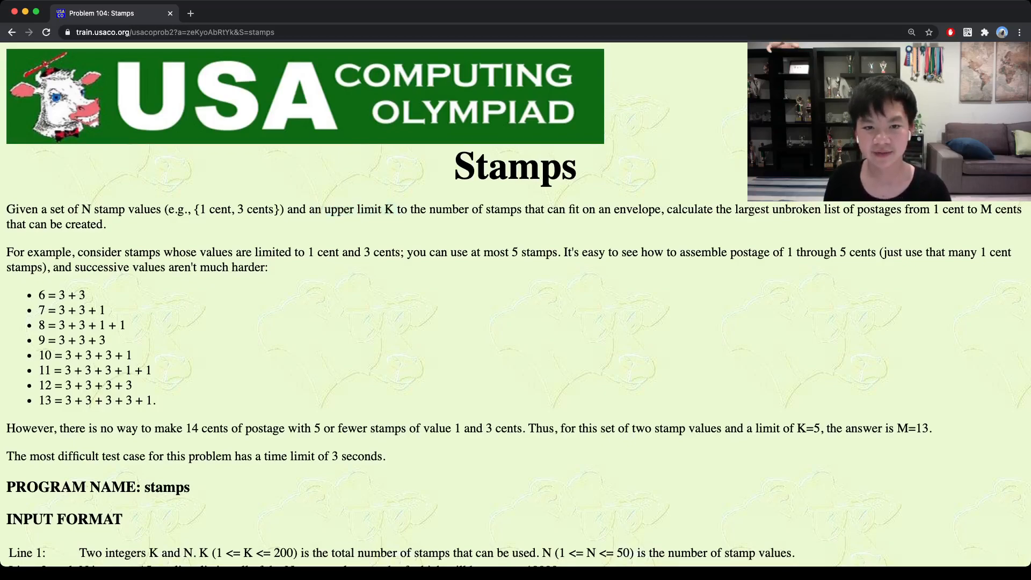
left_click_drag(409, 208, 662, 209)
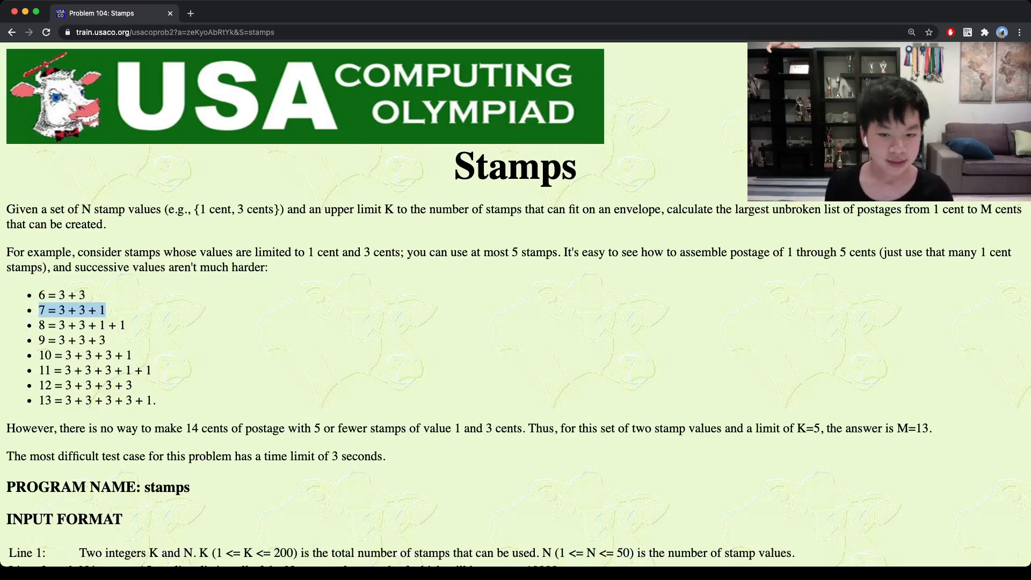
- Scroll down to the input/output formats and highlight the sample output 13
scroll("down", 3)
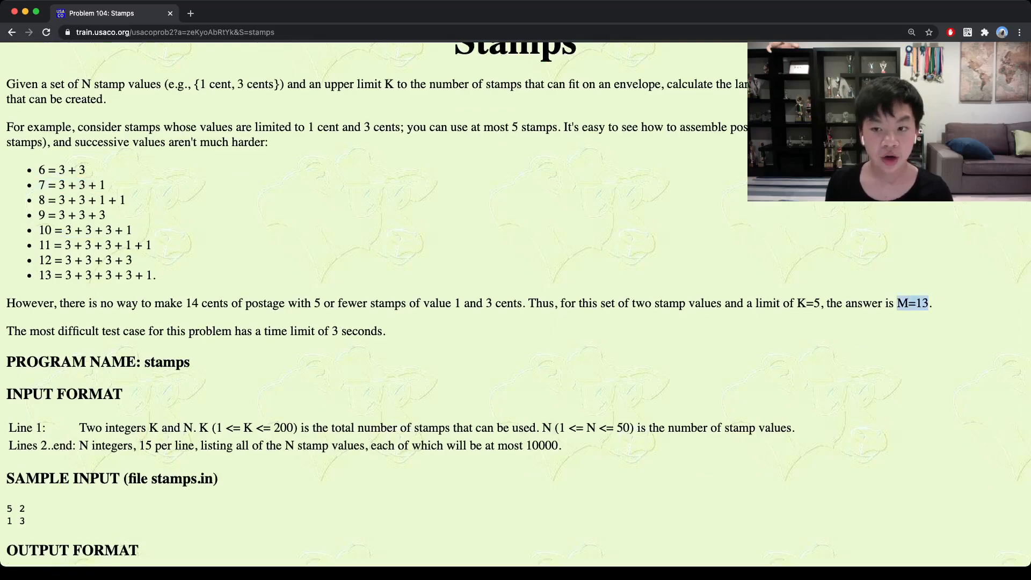
scroll("down", 3)
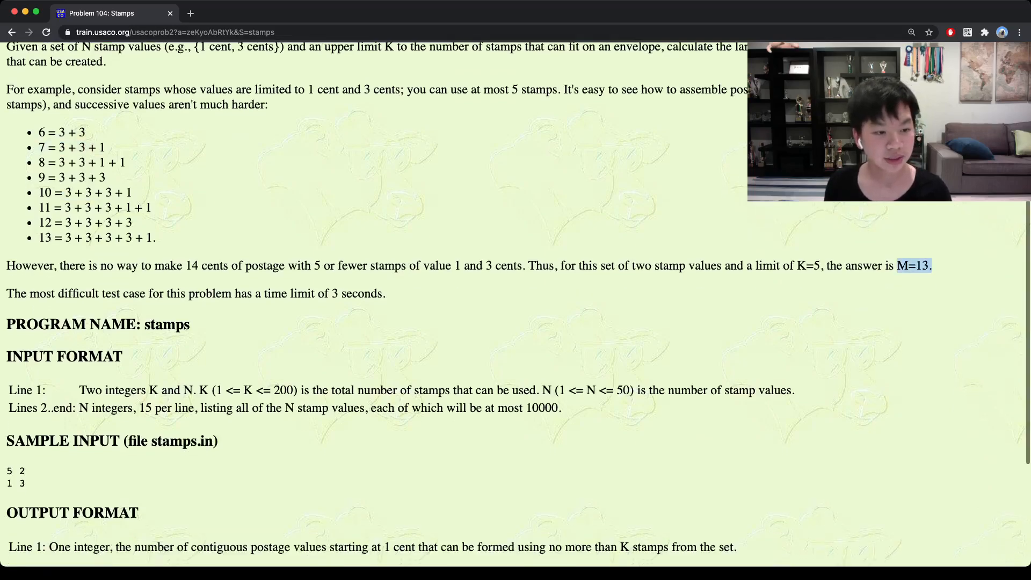
scroll("down", 3)
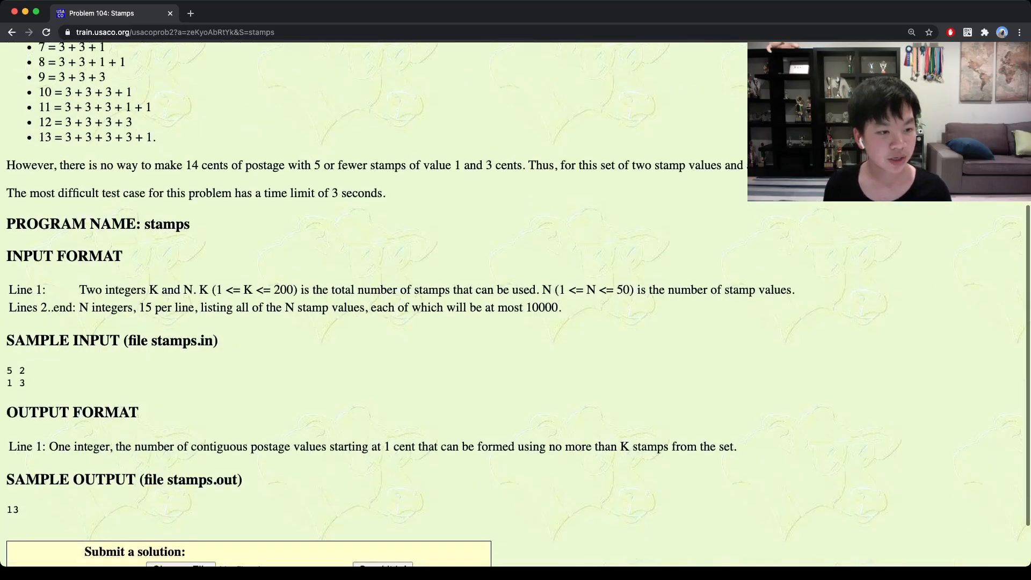
double_click(9, 370)
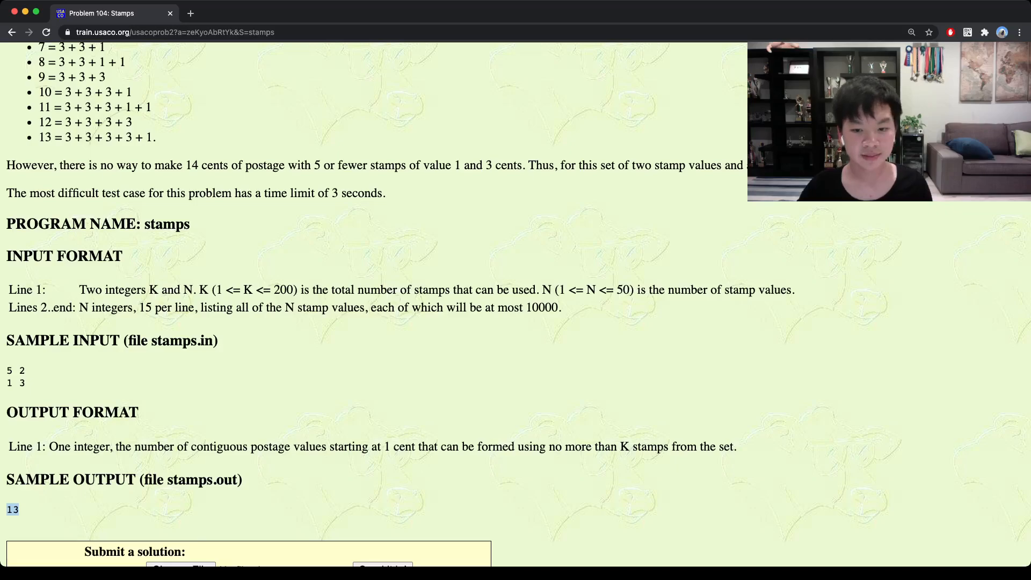
scroll("down", 3)
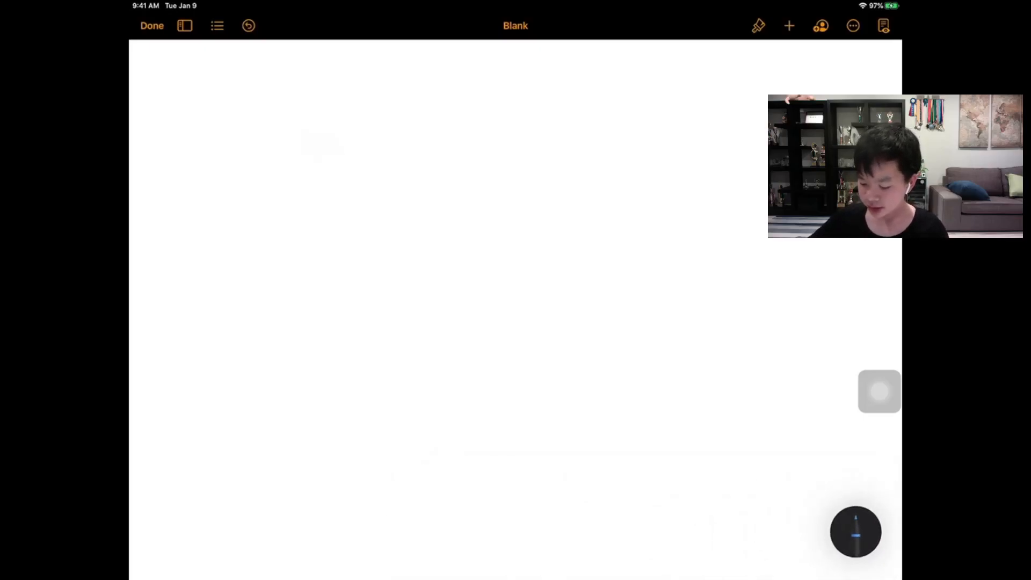
- Handwrite 'dp[i] = minimum coins to make sum i' and draw a dividing line below it
left_click_drag(181, 102, 227, 102)
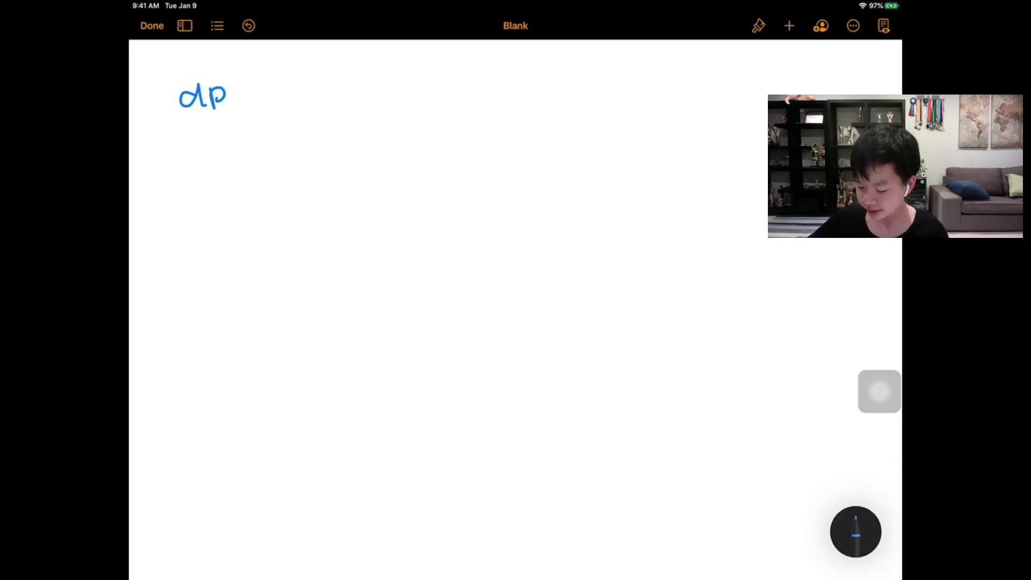
left_click_drag(247, 92, 310, 92)
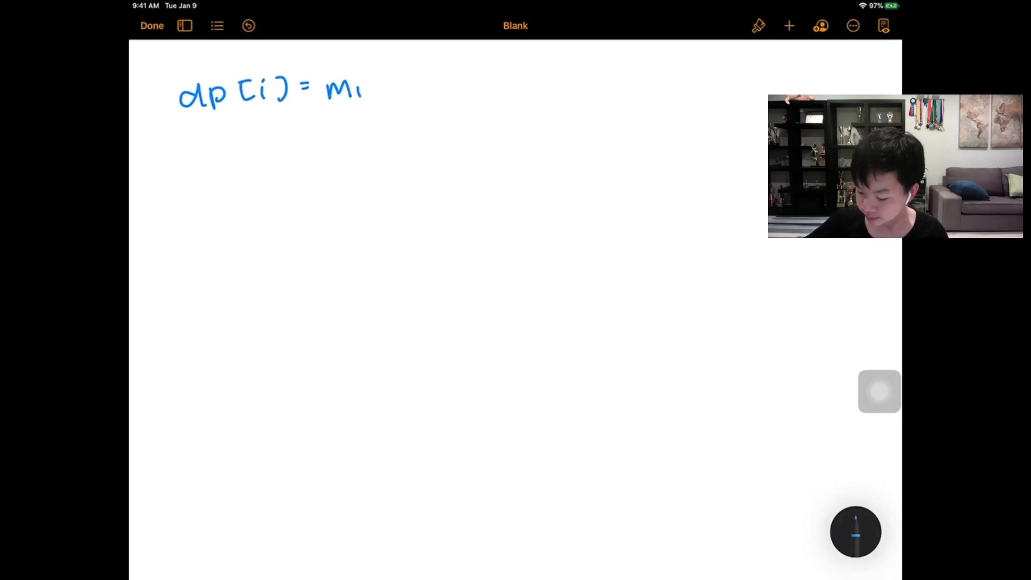
type("nimun number of")
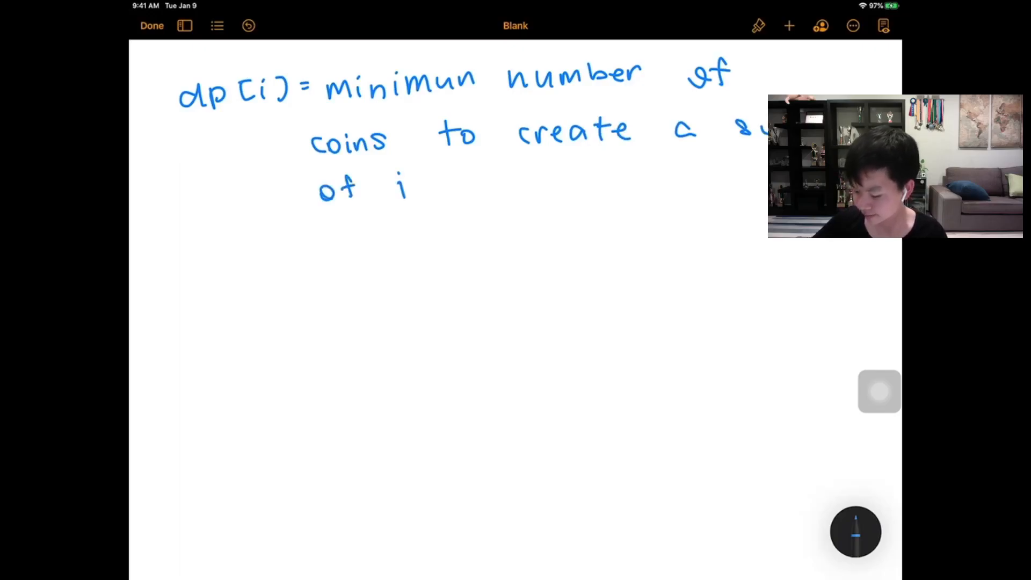
left_click_drag(184, 260, 713, 260)
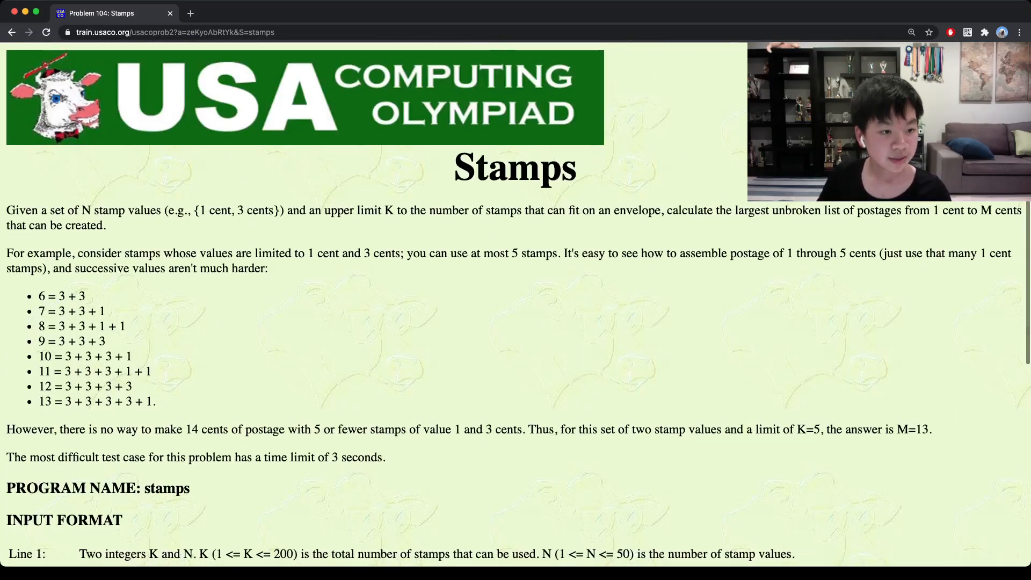
- Highlight the 10 and the following values in the Stamps example list
double_click(44, 355)
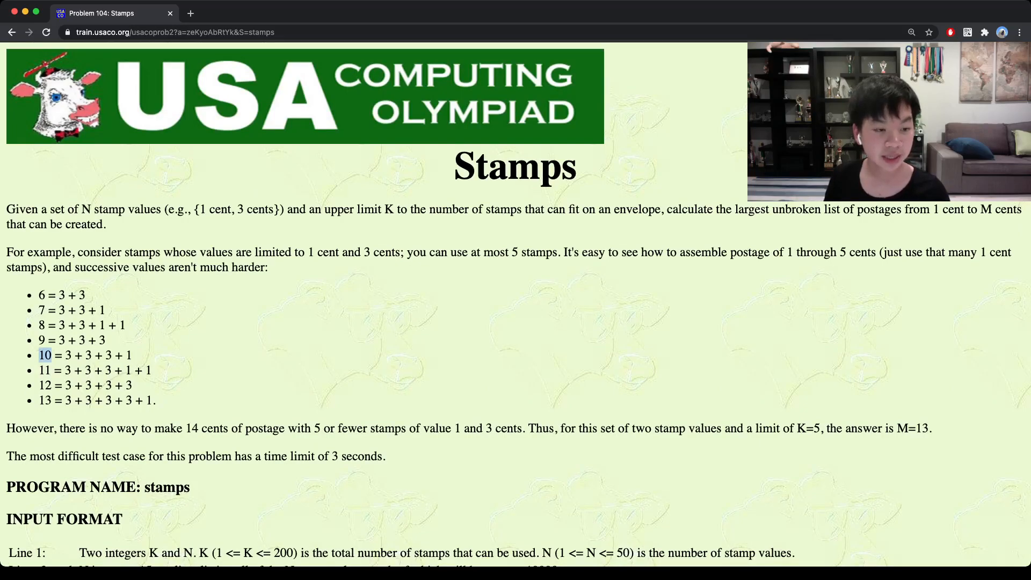
left_click_drag(58, 355, 130, 355)
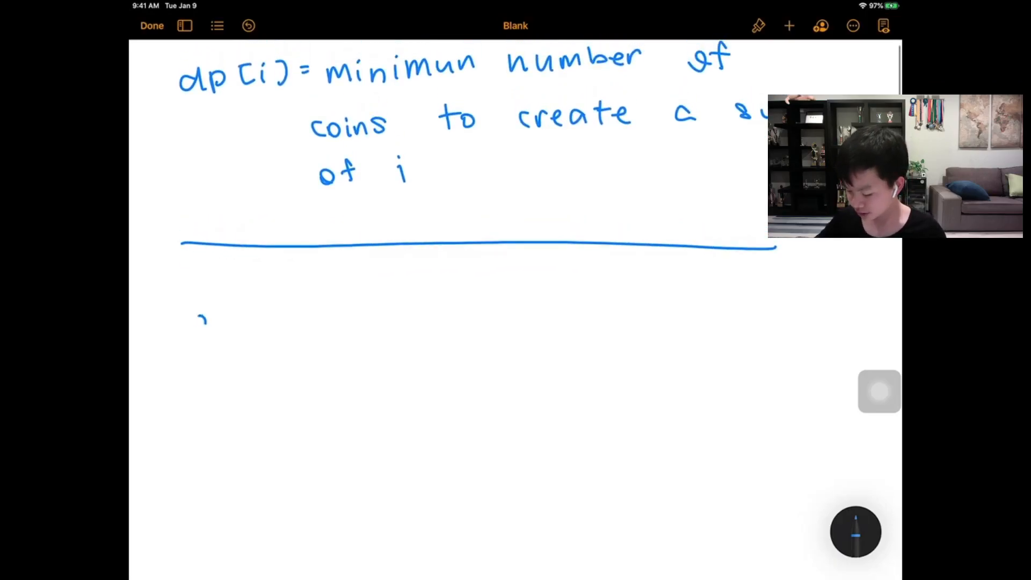
- Sketch dp[0]=0 with arrows to dp[1]=1, dp[3]=1, dp[2]=2, dp[4]=2 for stamps {1, 3}
left_click_drag(197, 316, 276, 316)
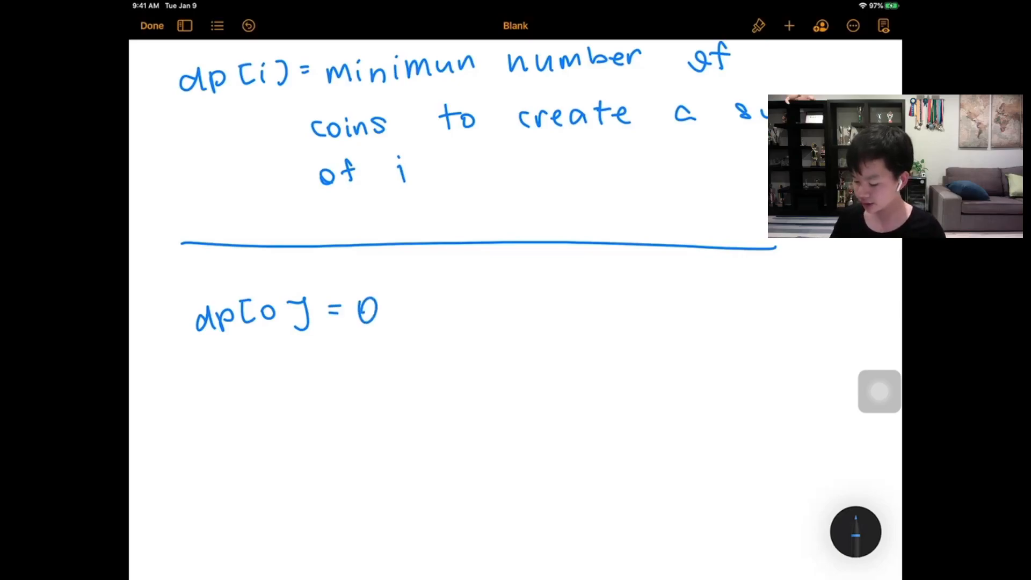
scroll("down", 3)
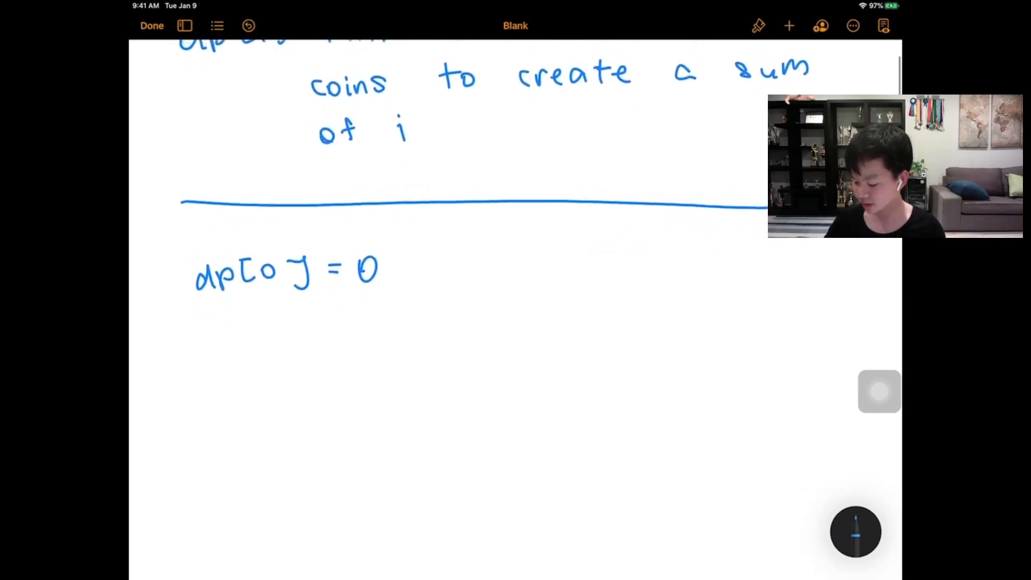
scroll("down", 3)
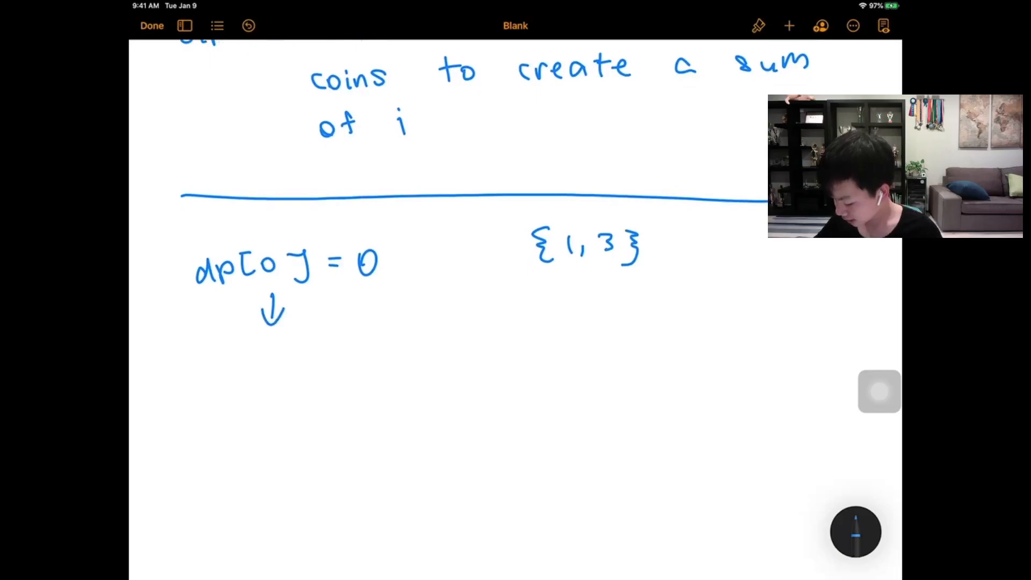
left_click_drag(198, 349, 283, 354)
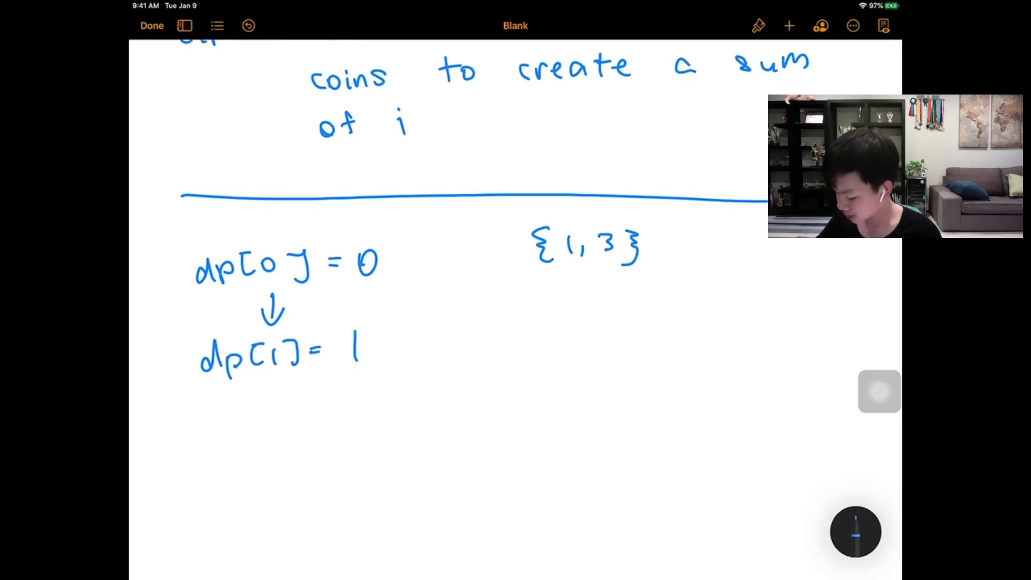
left_click_drag(421, 276, 487, 312)
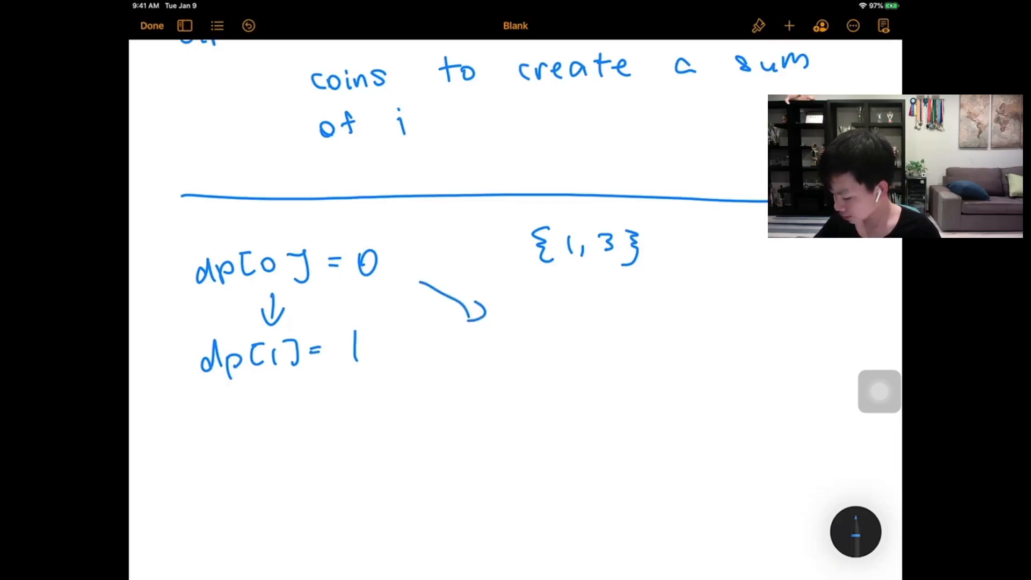
left_click_drag(466, 349, 539, 339)
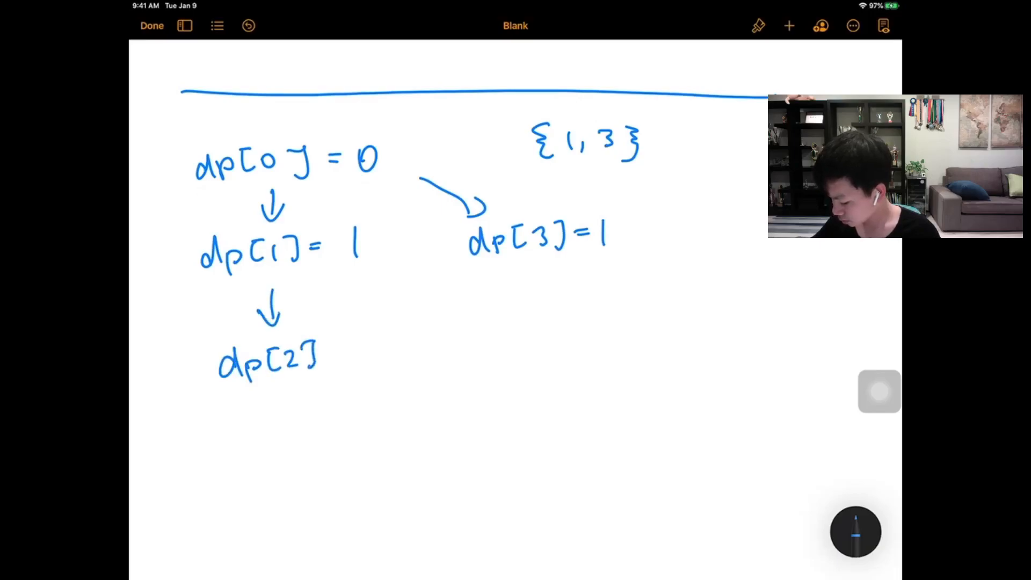
type("=2")
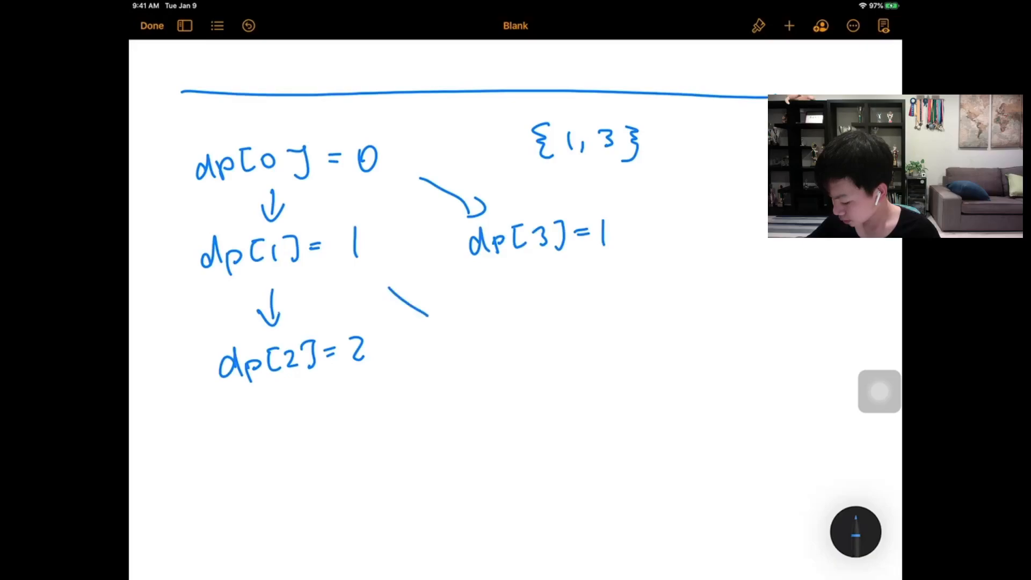
left_click_drag(388, 290, 467, 343)
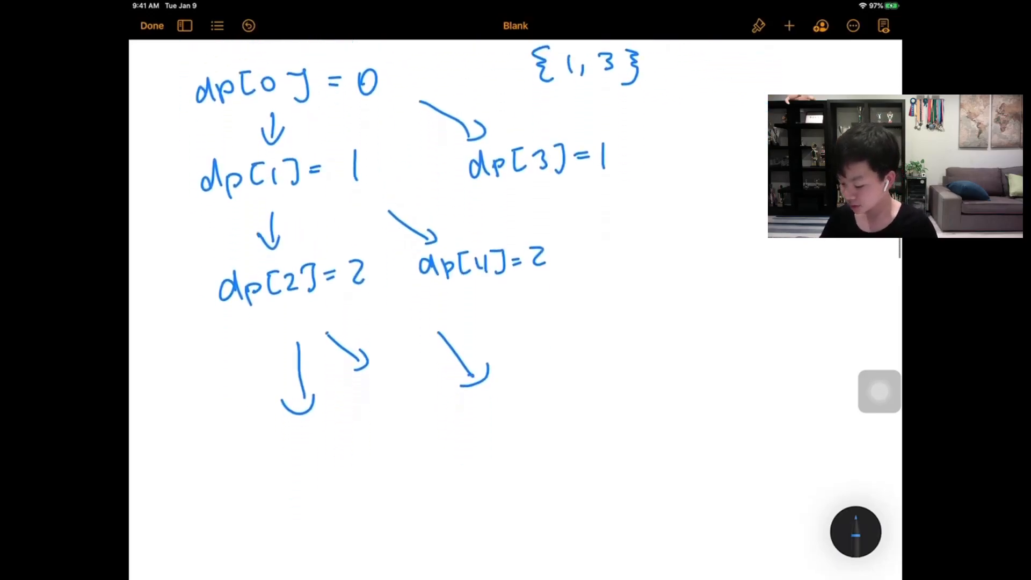
scroll("down", 3)
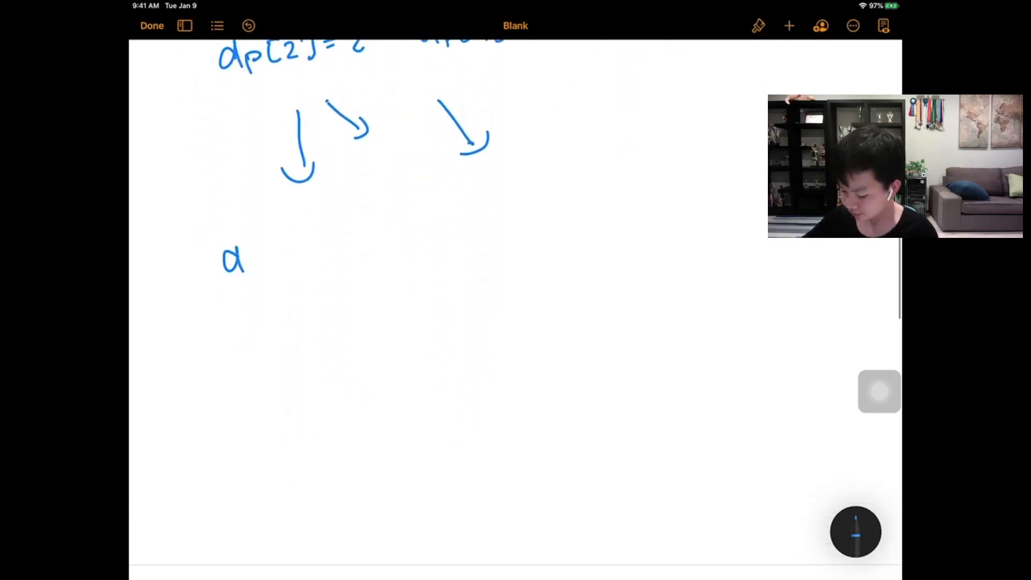
- Handwrite 'loop through each stamp' and dp[i+v[j]] = min(dp[i+v[j]], dp[i] + 1)
left_click_drag(246, 257, 322, 260)
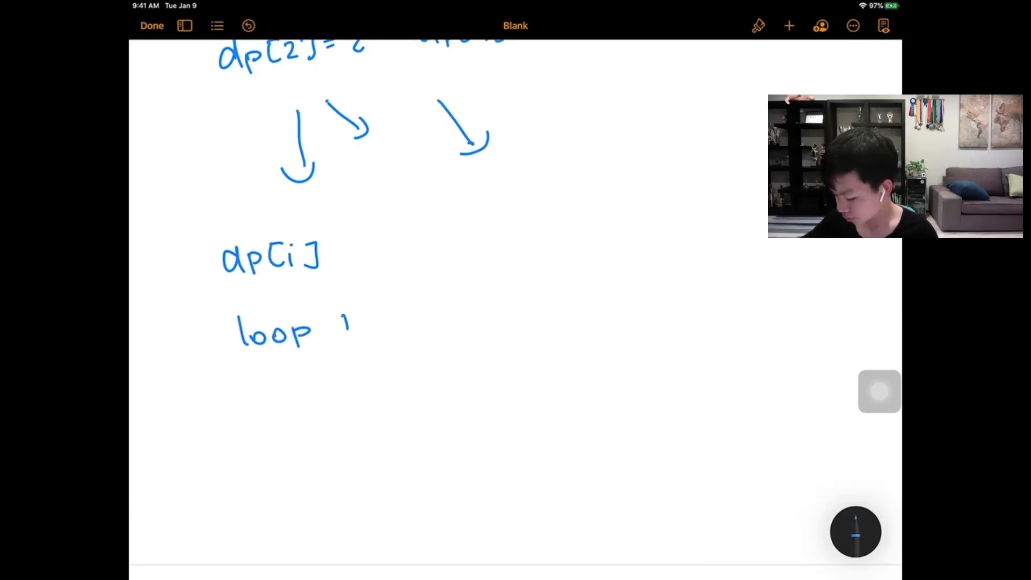
type("through each stam")
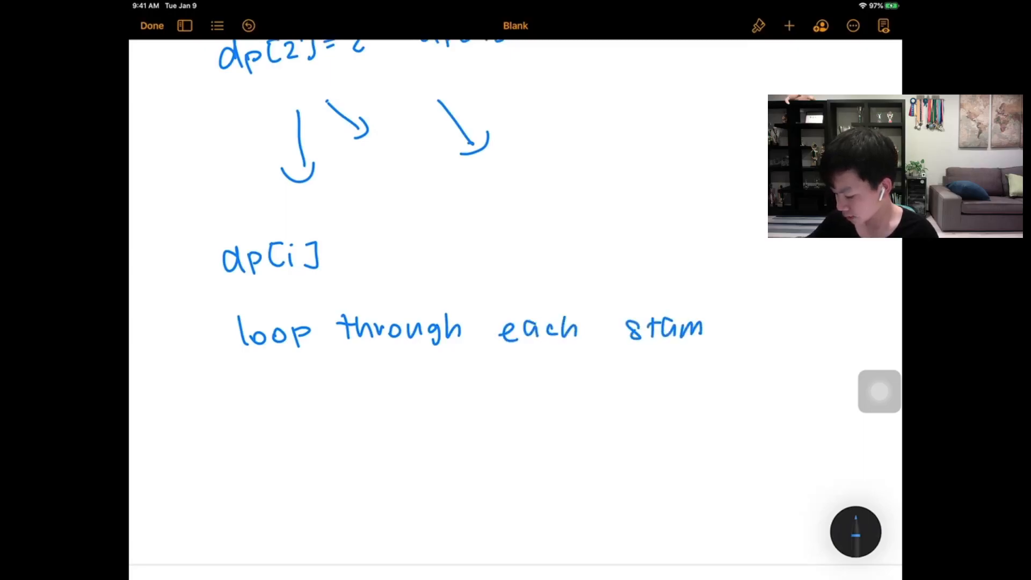
type("p (v[j")
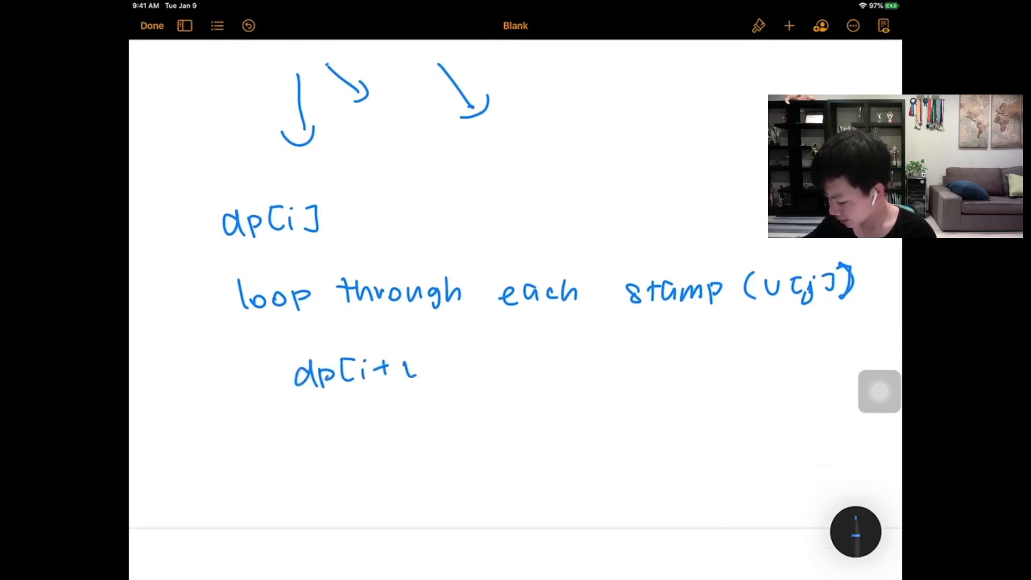
type("v[j]] =")
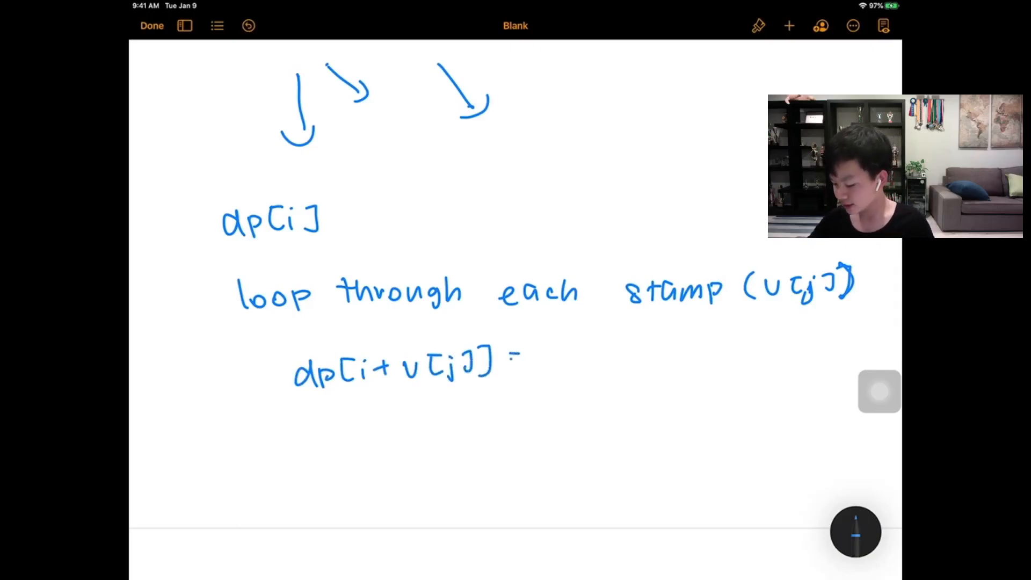
type("min( ,")
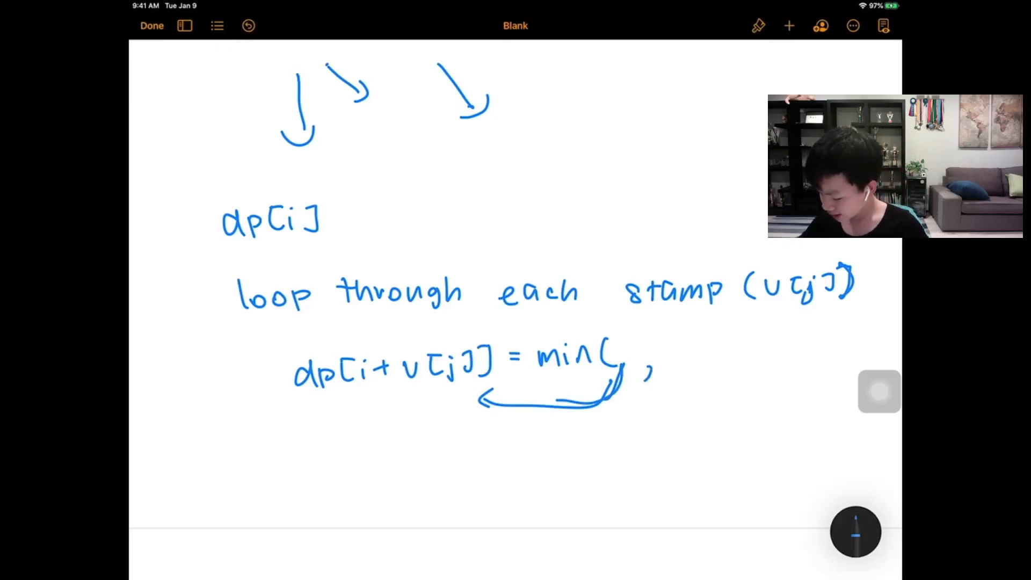
type("dp[i")
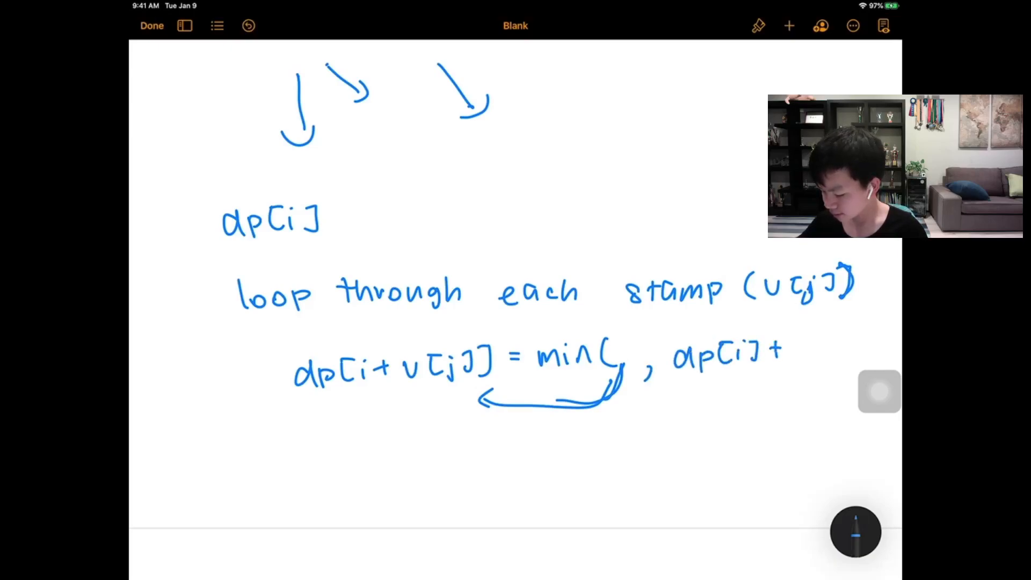
type("+ 1)")
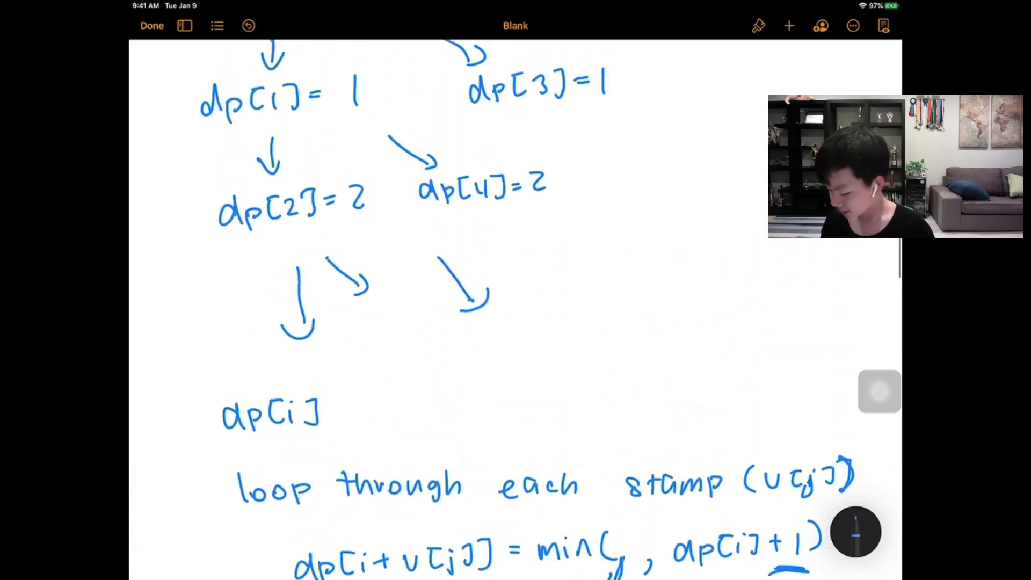
scroll("down", 3)
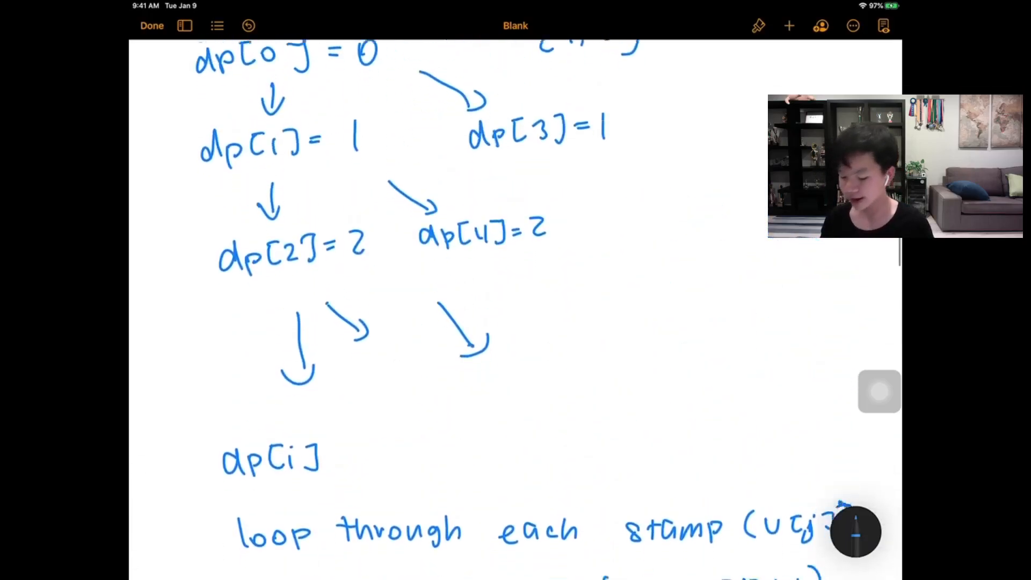
scroll("down", 3)
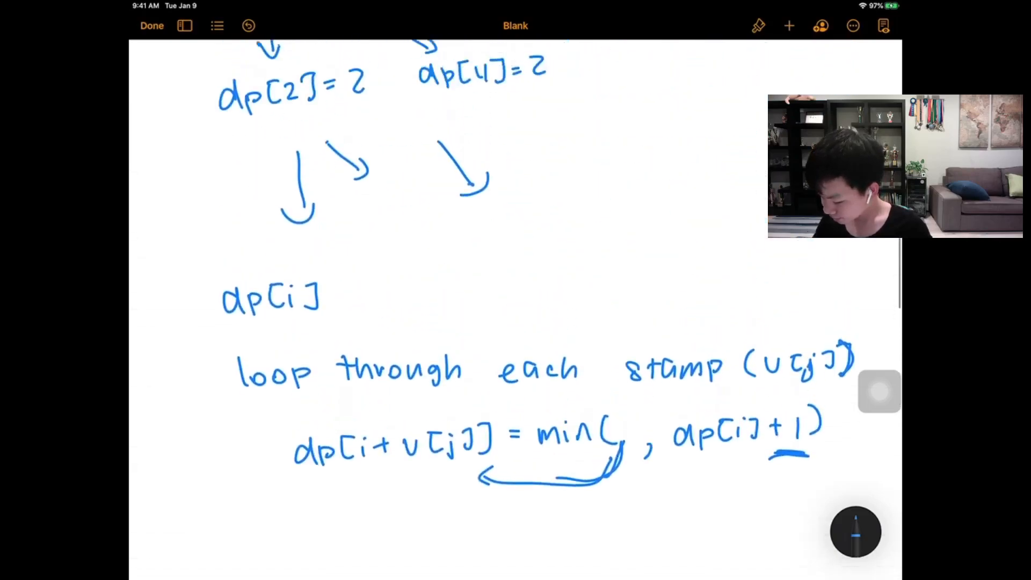
scroll("down", 3)
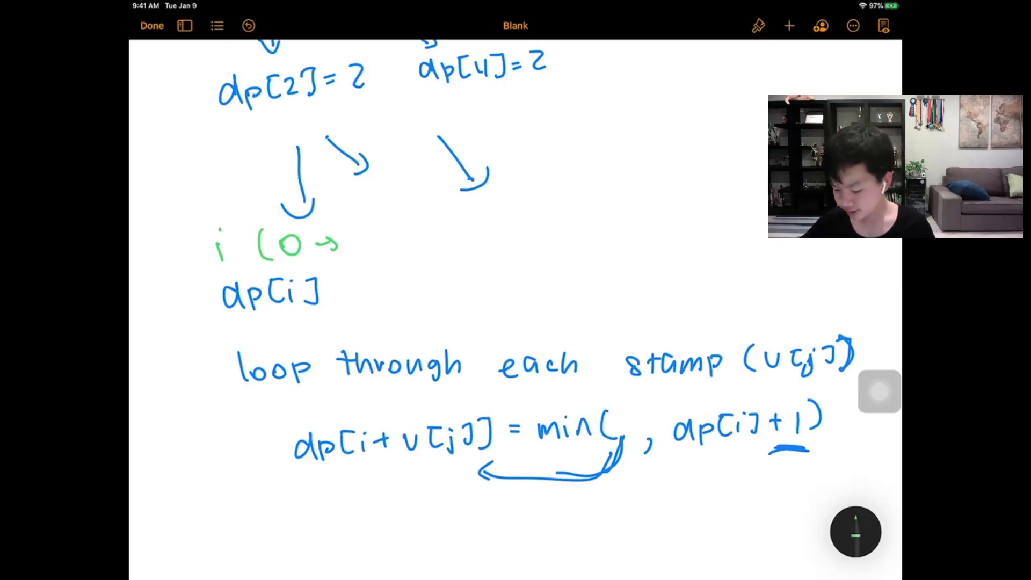
- Write the range of i as 0 to K×10^4 in green
type("K")
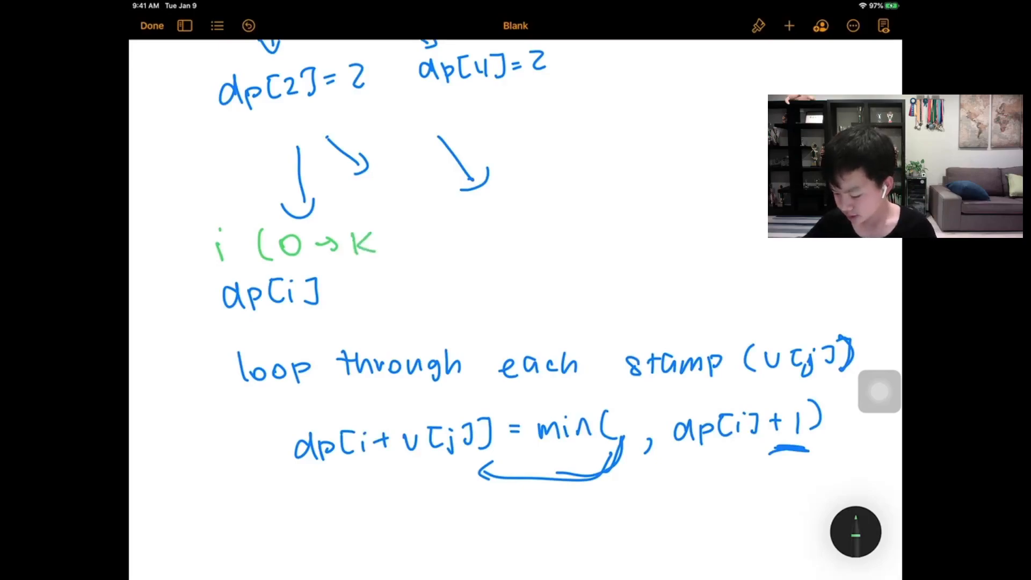
left_click_drag(378, 244, 391, 246)
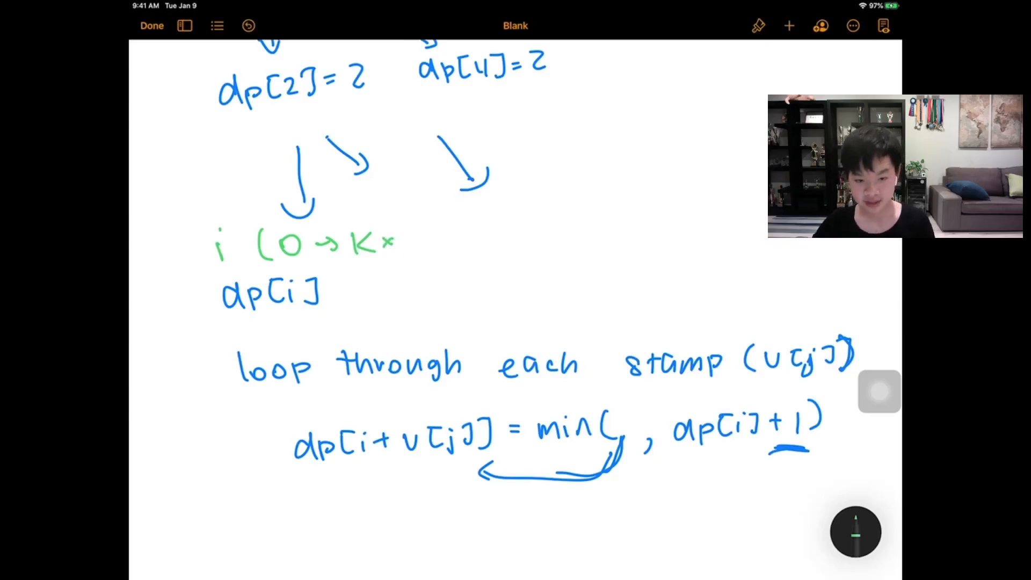
type("10^4)")
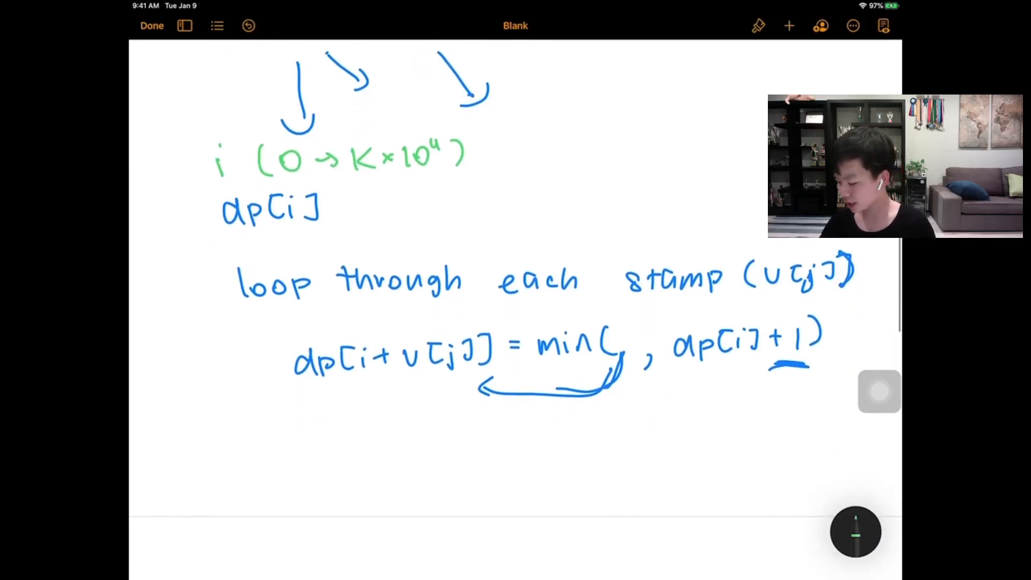
- Underline dp[i]+1 and write 'if dp[i] > K: ans = i-1'
left_click_drag(668, 377, 747, 377)
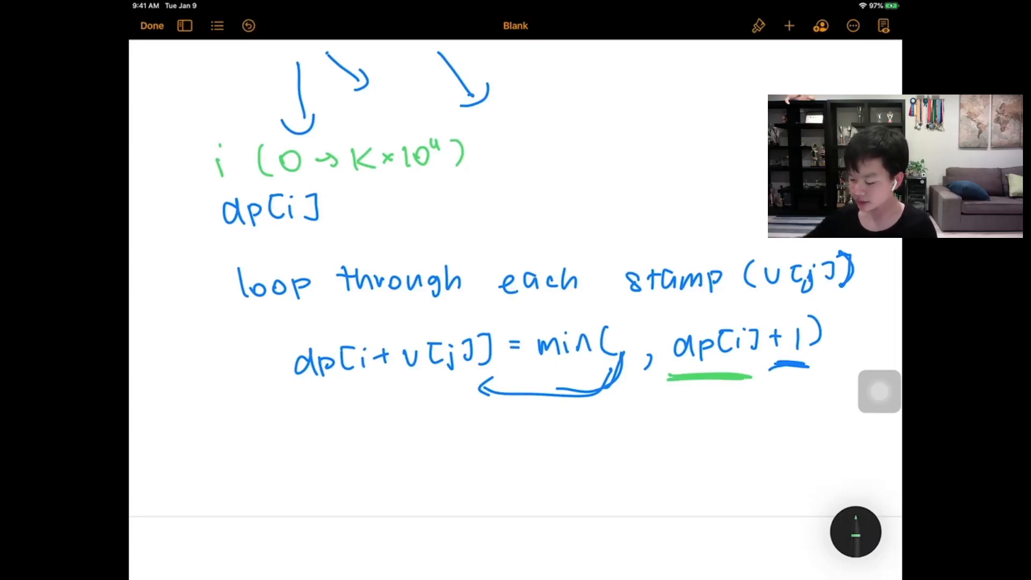
type("if")
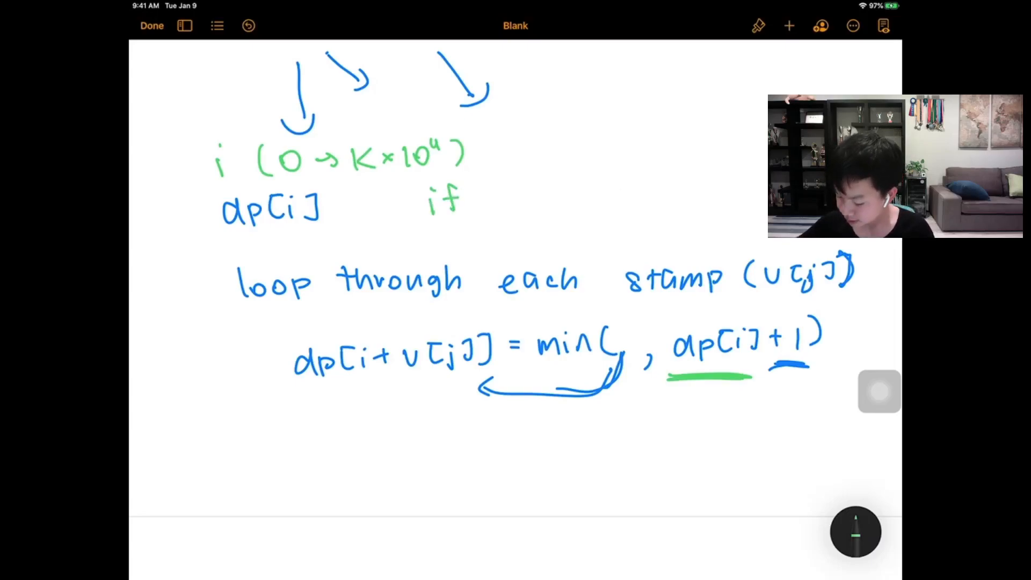
type("dp[i")
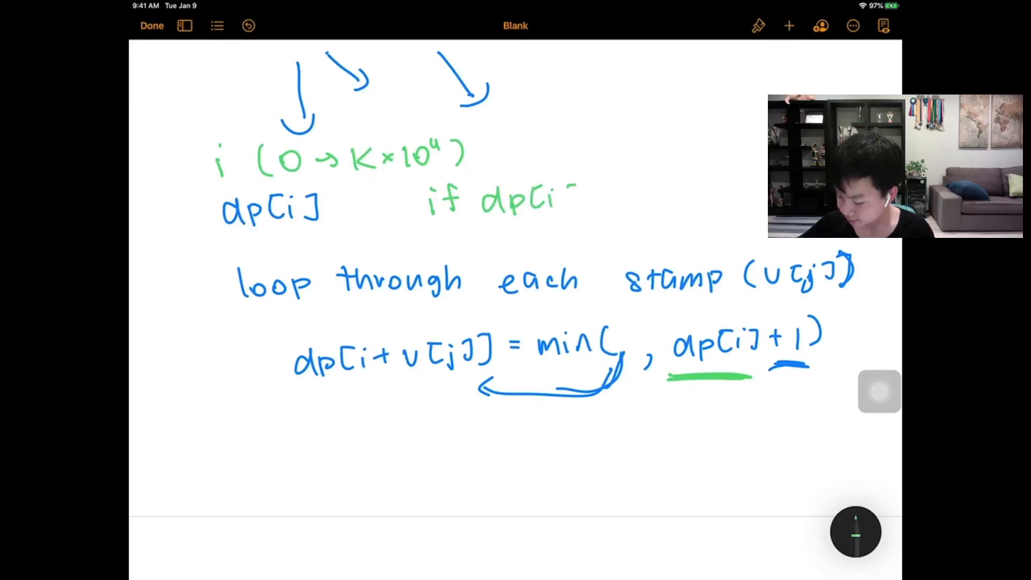
type("]>K :")
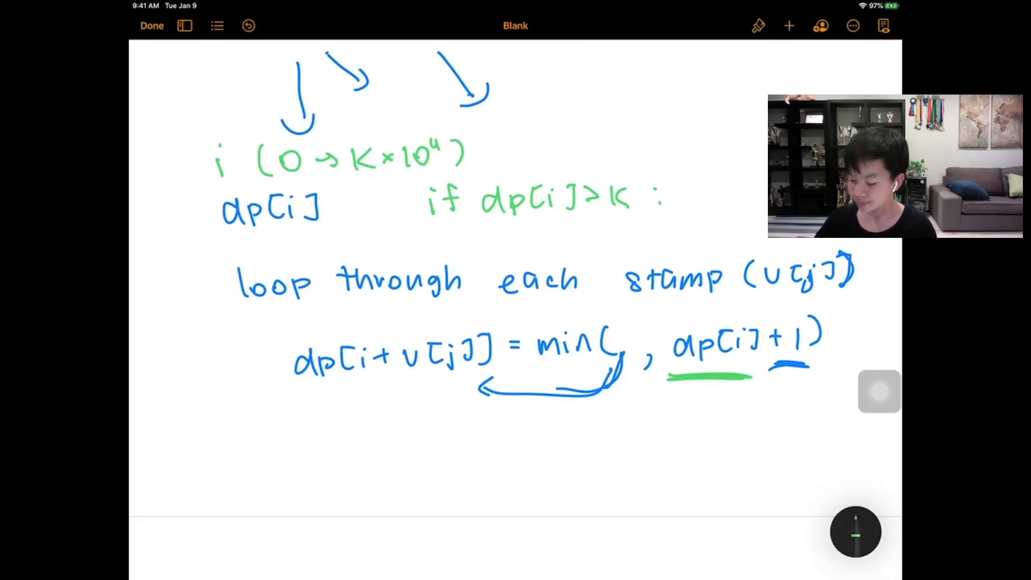
type("as")
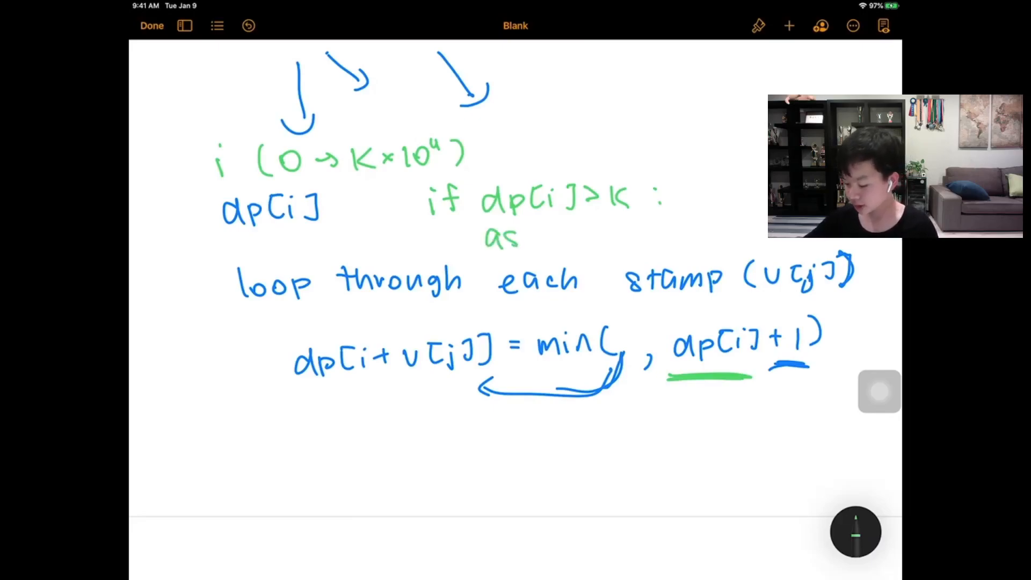
type("ns =i-")
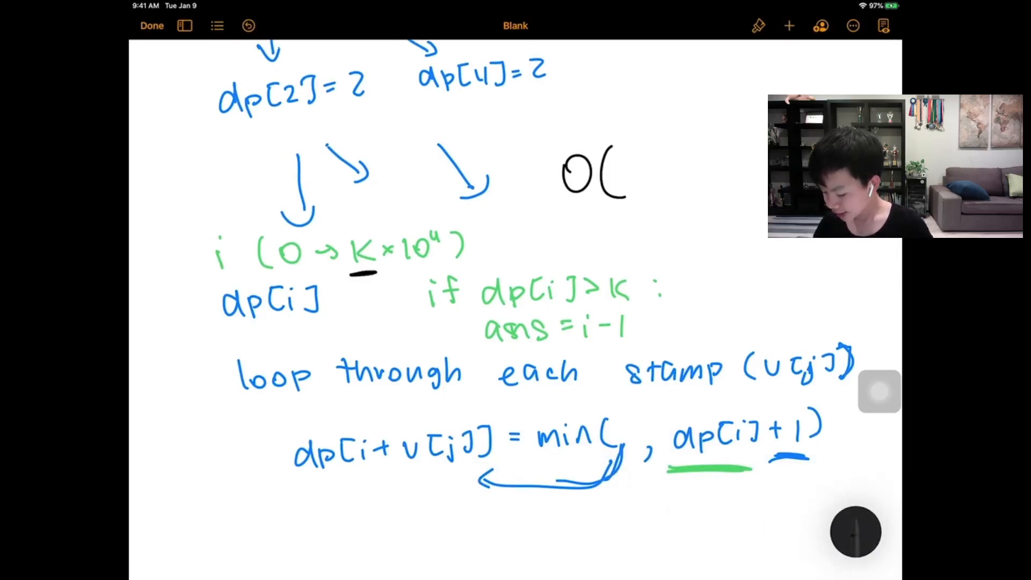
- Underline K, draw an arrow to the recurrence, and write the O(K×N) estimate
type("k")
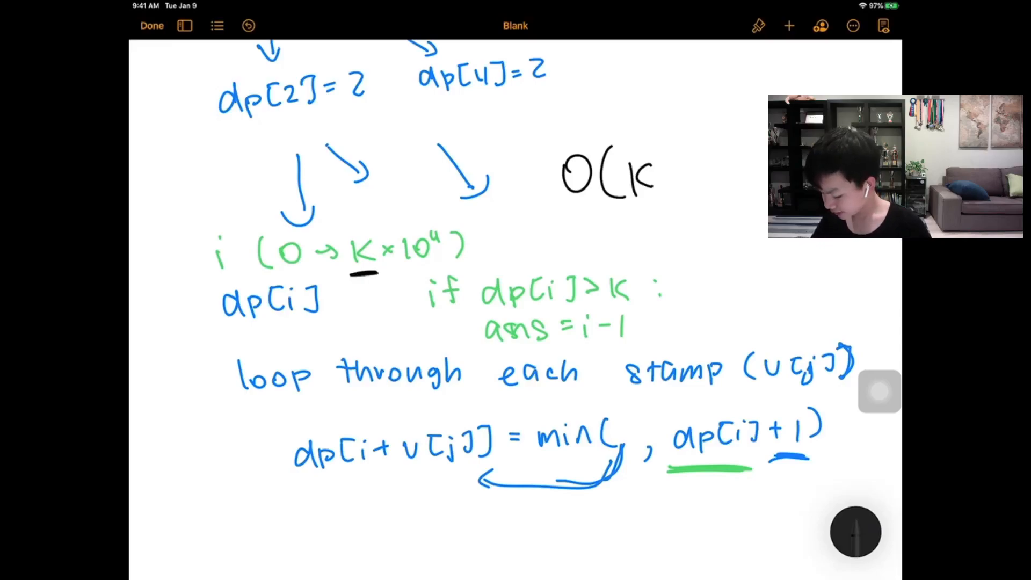
left_click_drag(204, 401, 237, 447)
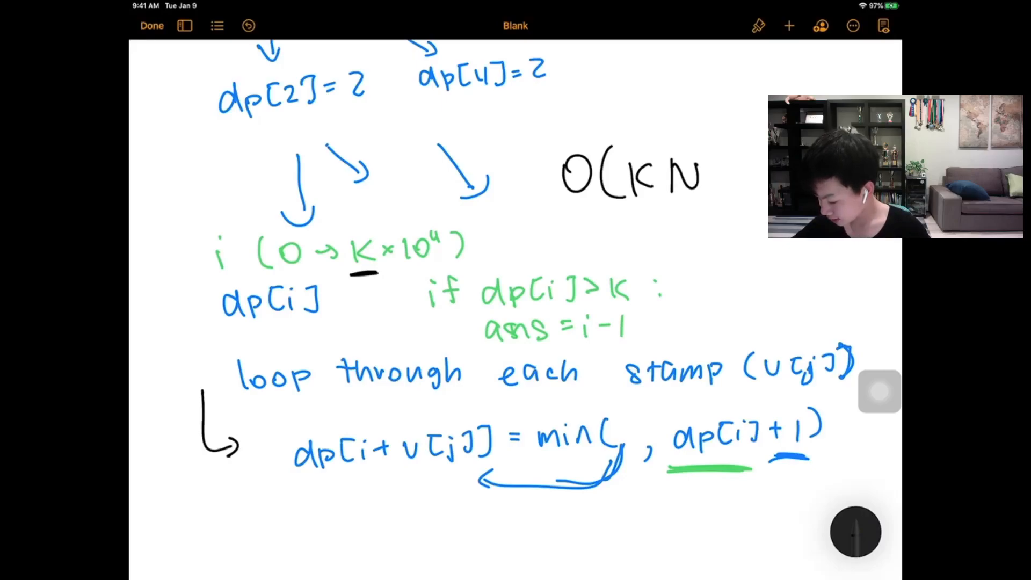
type("× m")
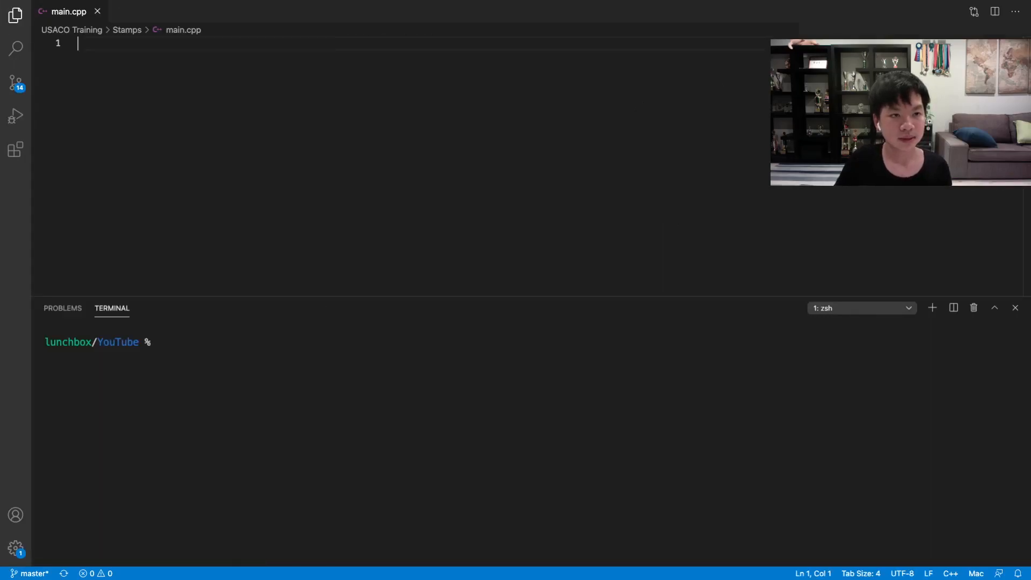
- Type #include <cstdio>, int main() scanning K and N, static a[50], and the stamp-reading loop
type("#")
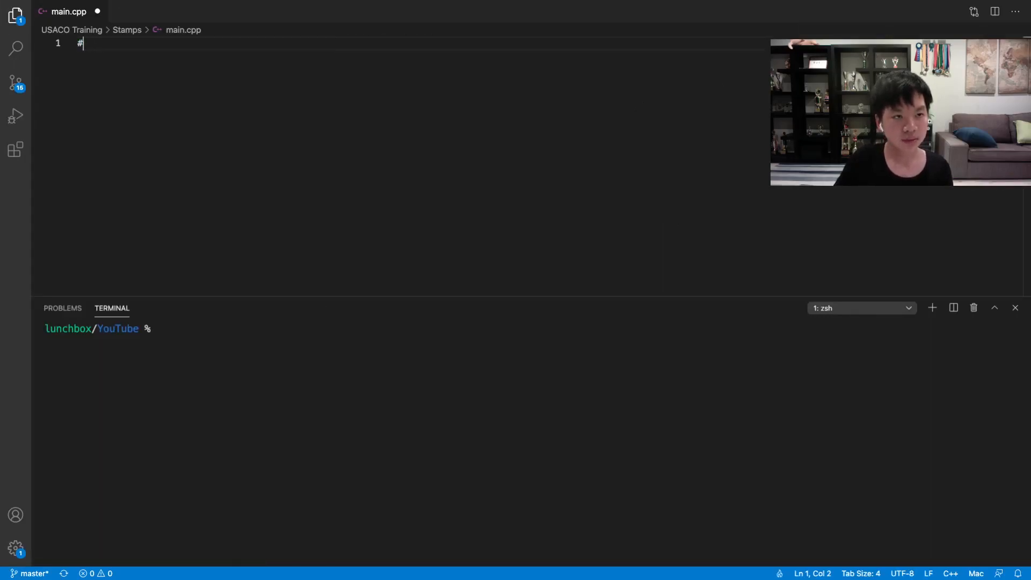
type("include <cstdi")
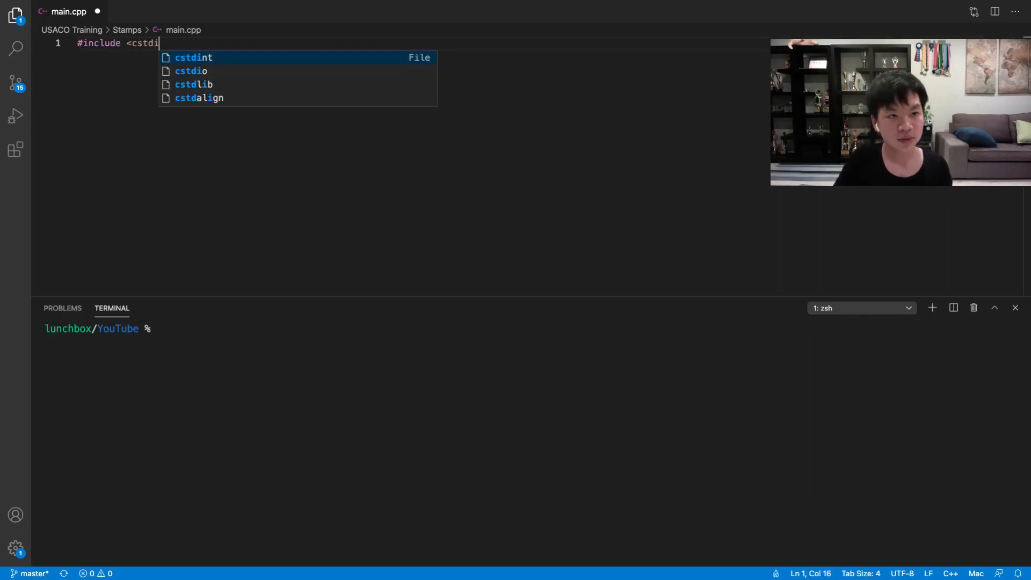
type("o>")
type("in")
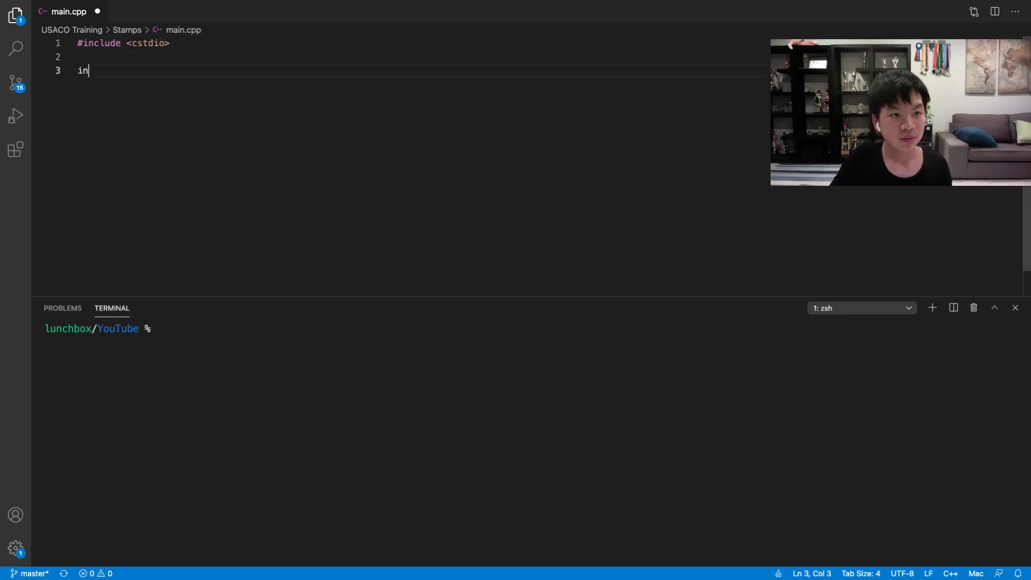
type("t main() {")
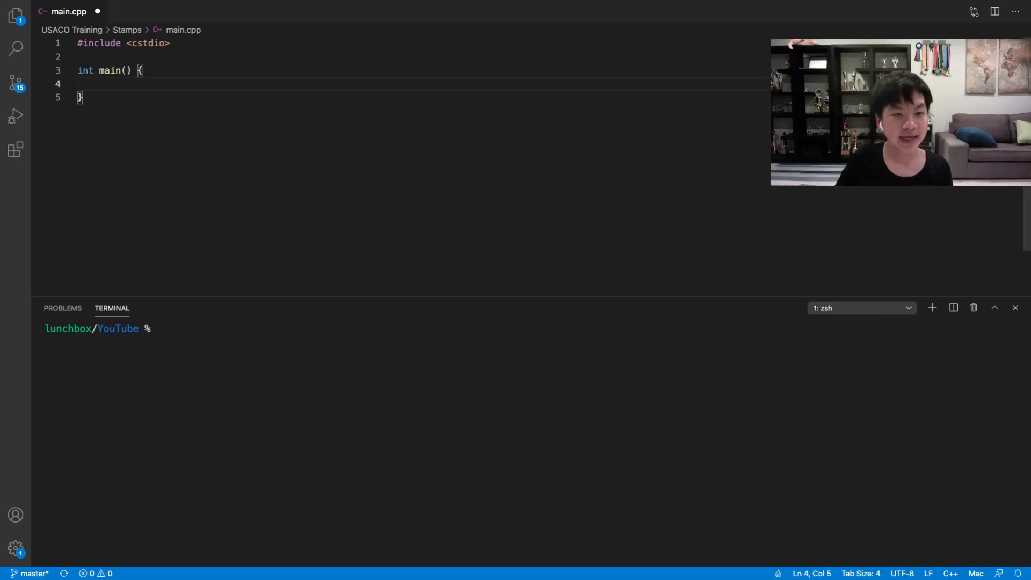
type("om")
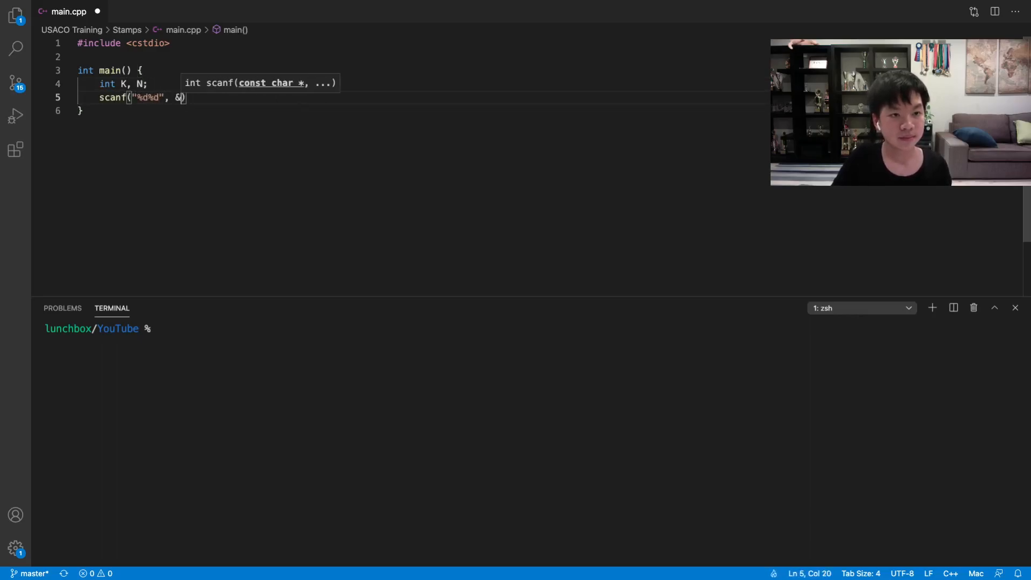
type("K, &N")
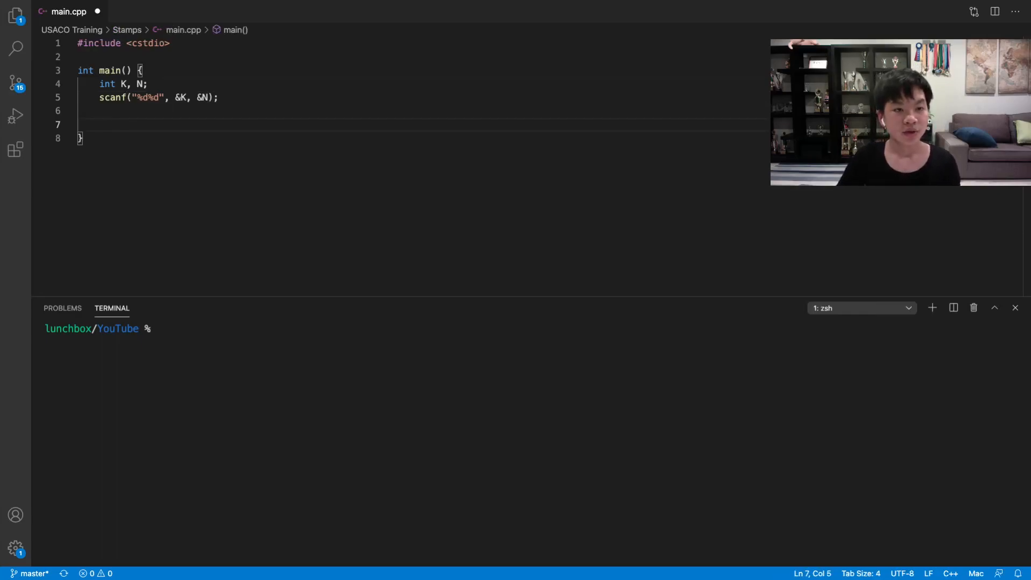
type("static a[50];")
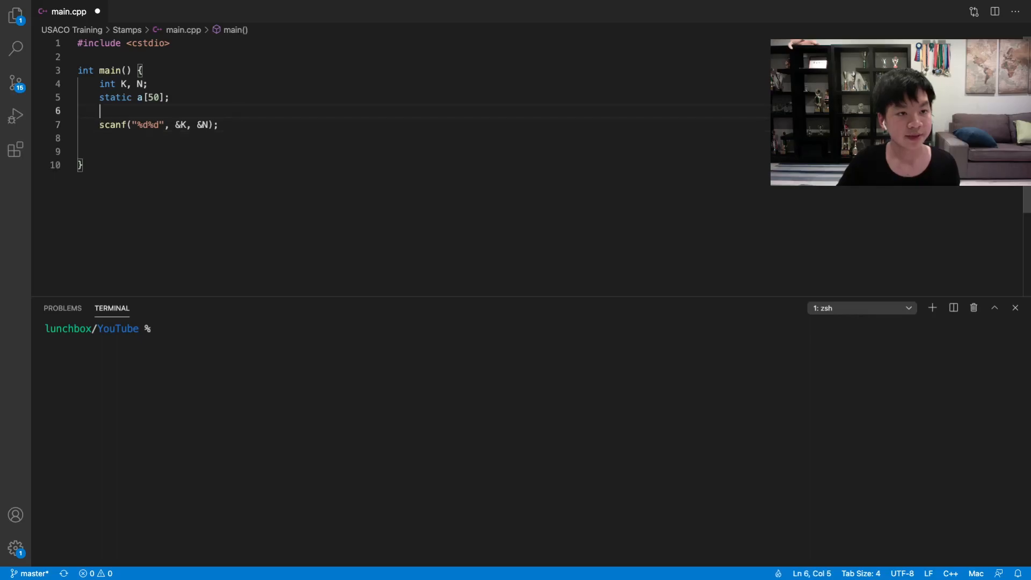
type("for (int i = 0; i < N; ++i")
type("scanf(\"%d\", &a[i]);")
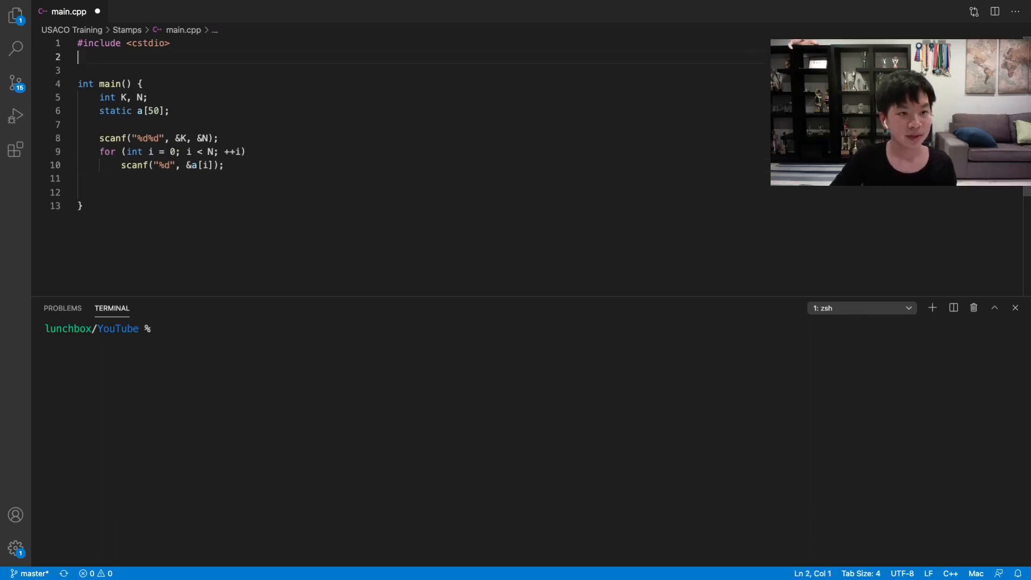
- Add #include <cstring> and declare dp[200 * 10000 + 5] alongside a[50]
type("#include <cstd")
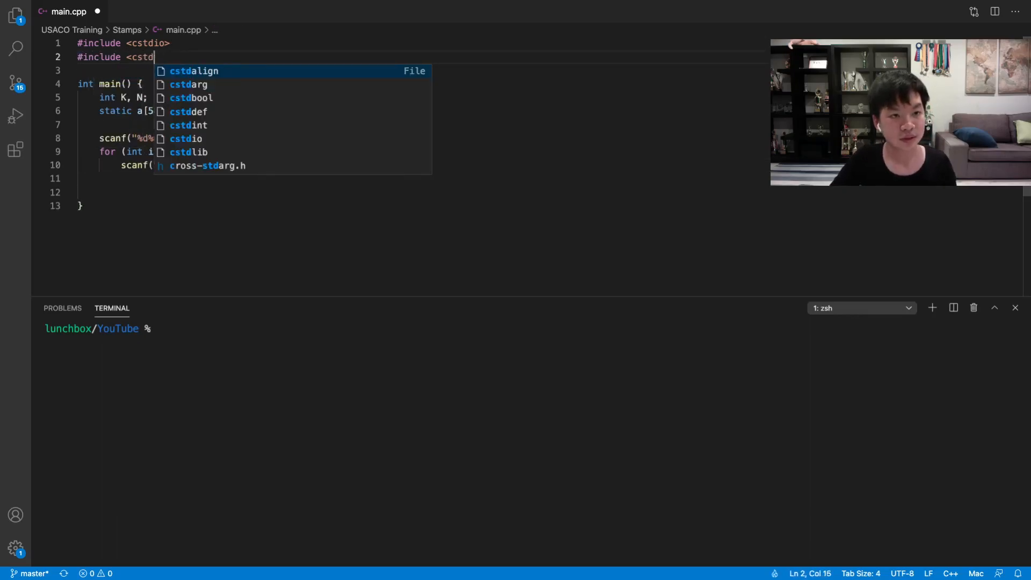
type("ring>")
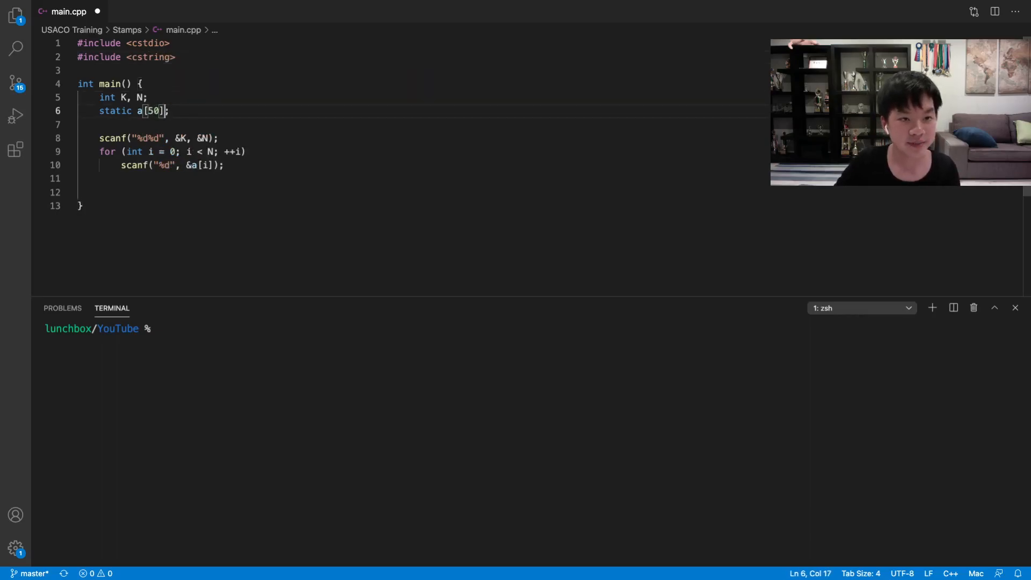
type(", dp[]")
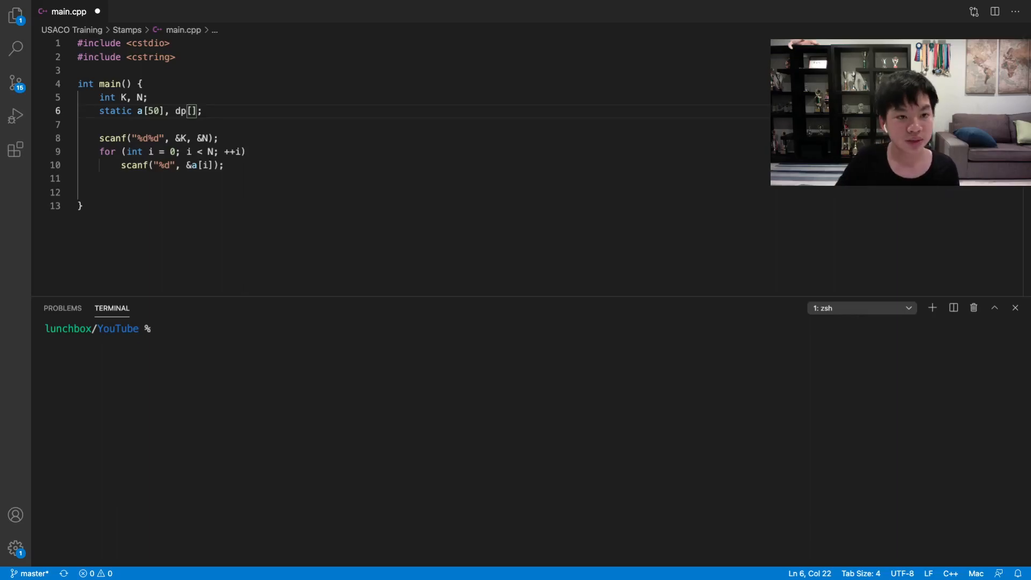
type("200 *")
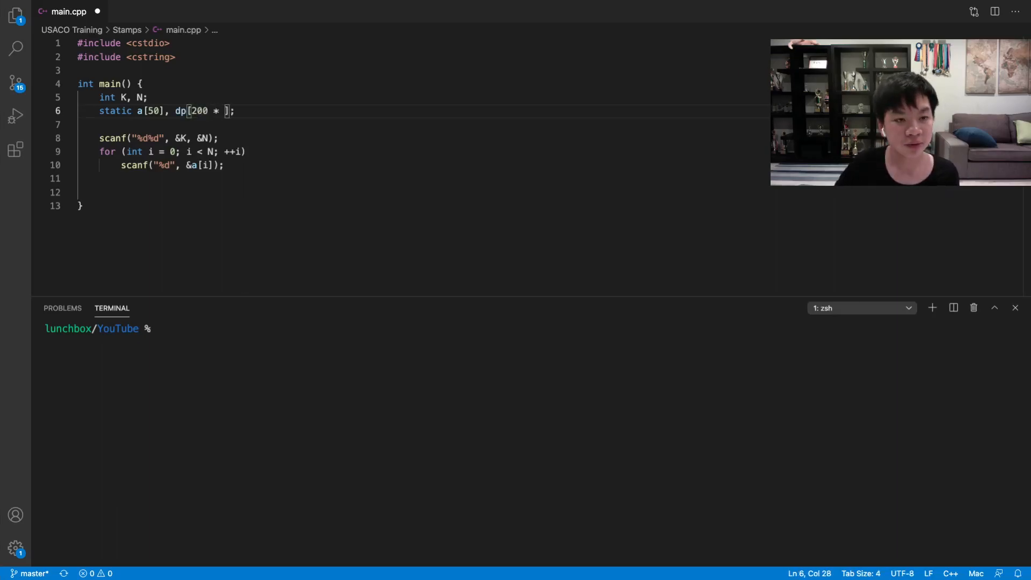
type("10000 +")
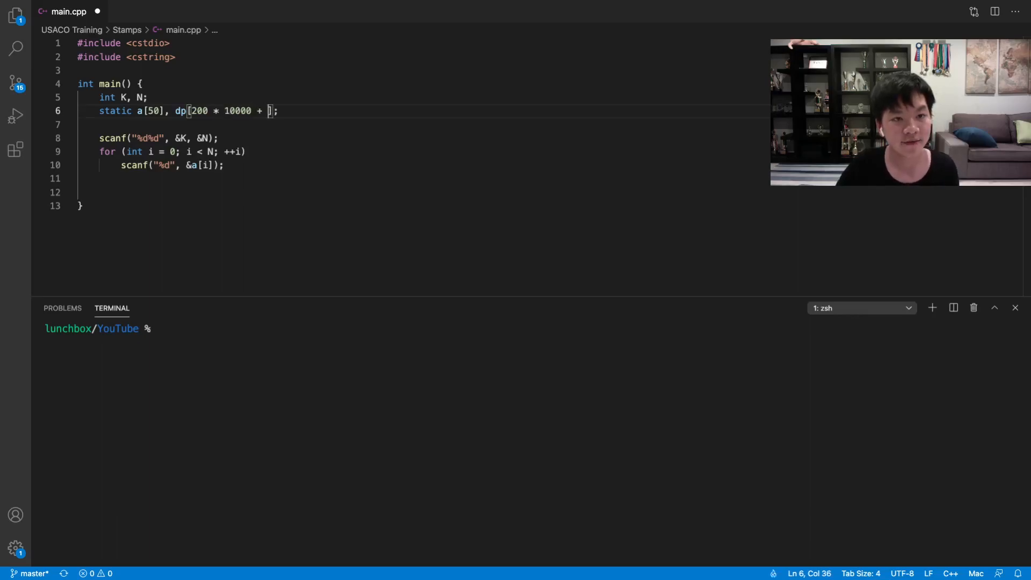
type("5")
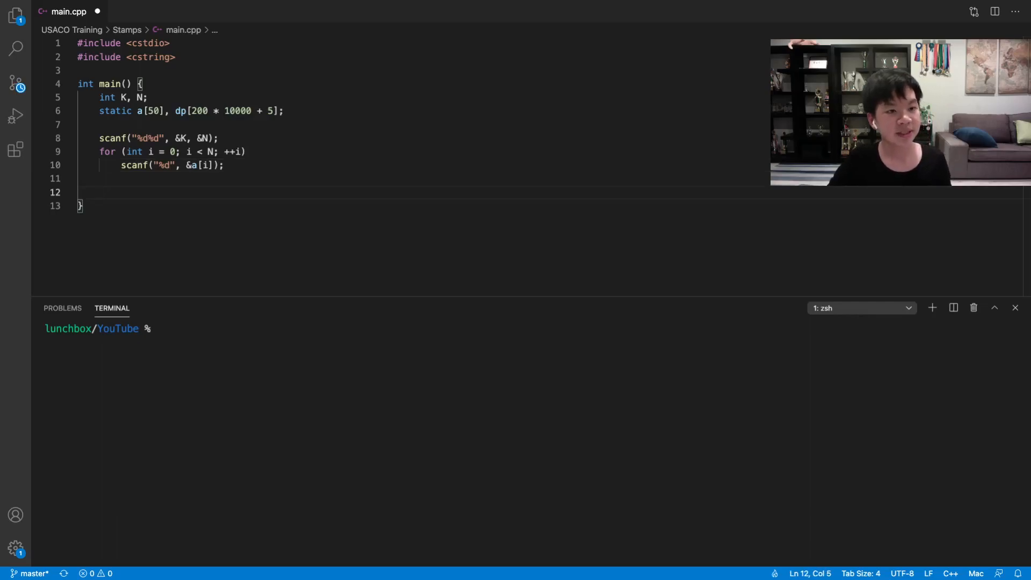
- Fill dp with memset and set dp[0] = 0
type("memset(")
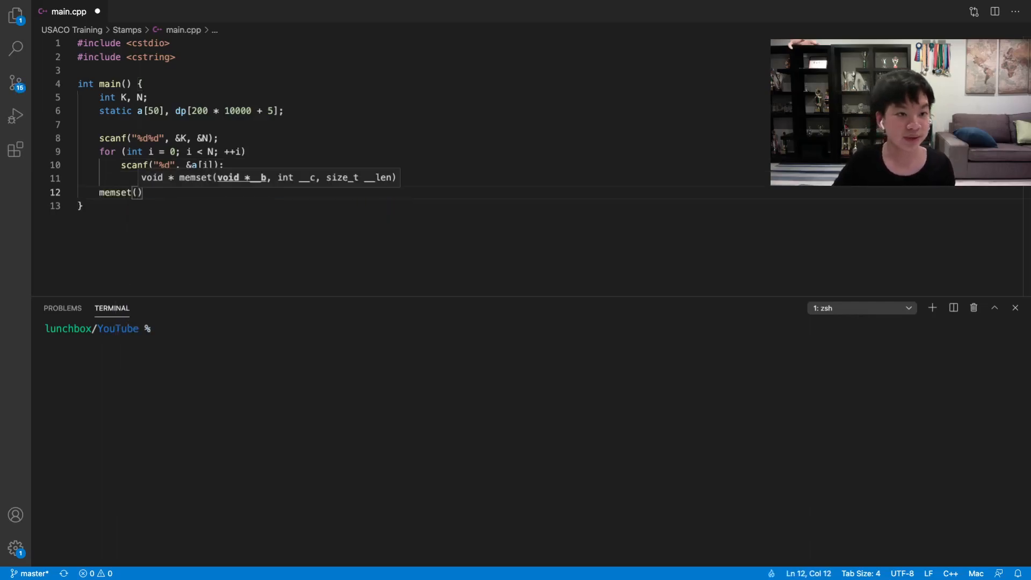
type("dp,")
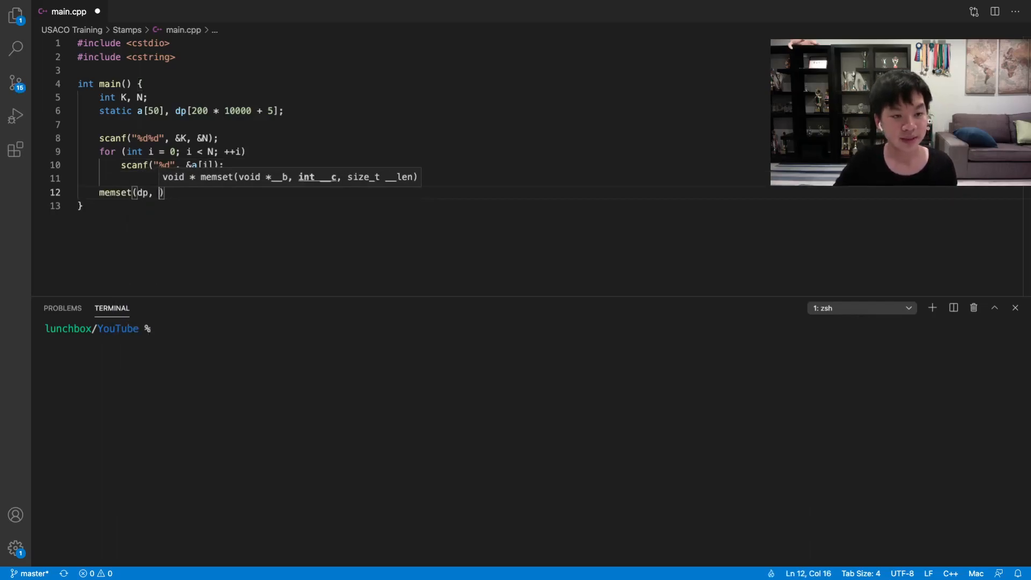
type("0xFF")
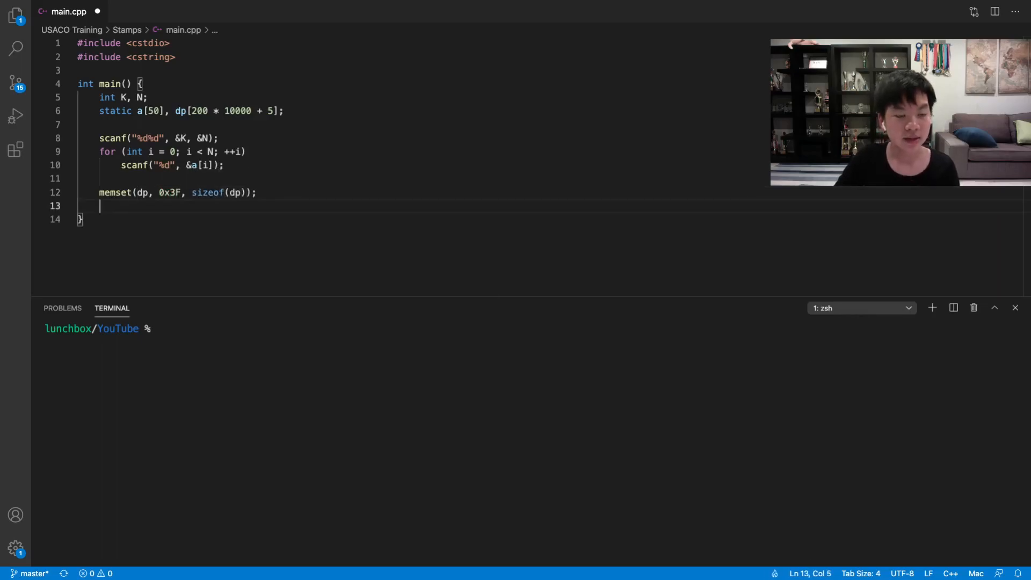
type("dp[0] =")
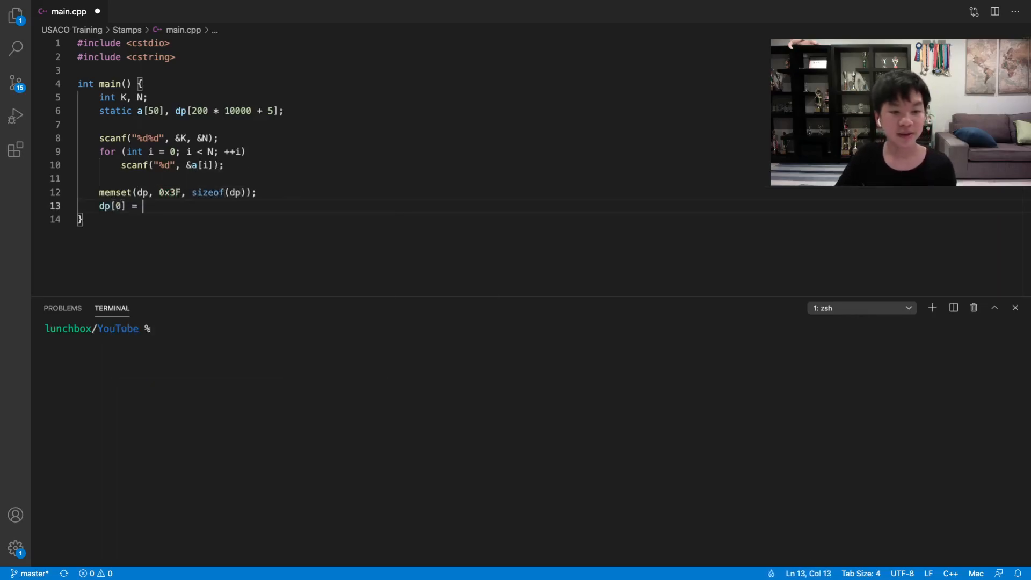
type("0;")
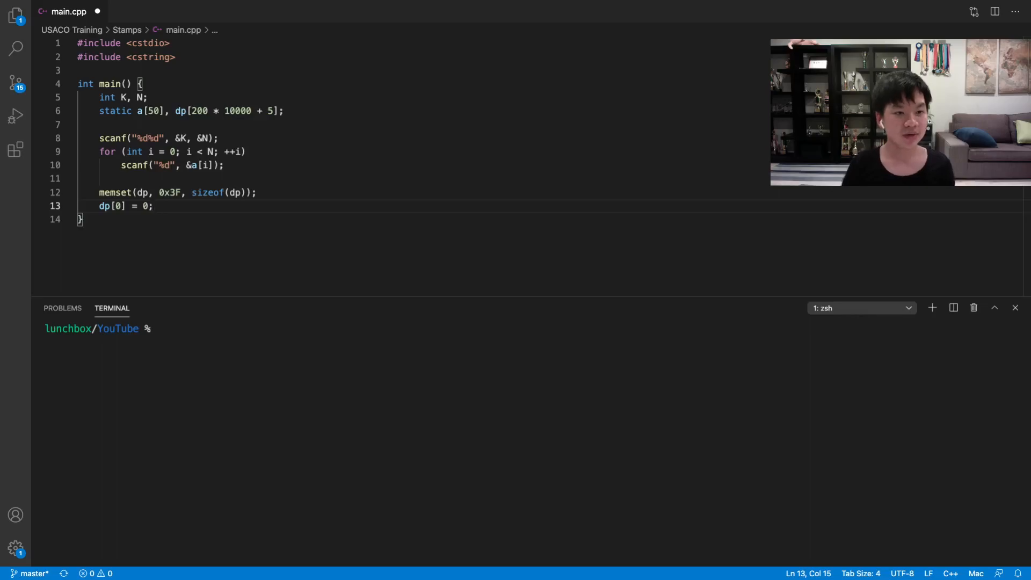
- Type for (int i = 0; i <= K * 10000) with if (dp[i] > K) printing i - 1 and returning 0
type("for (")
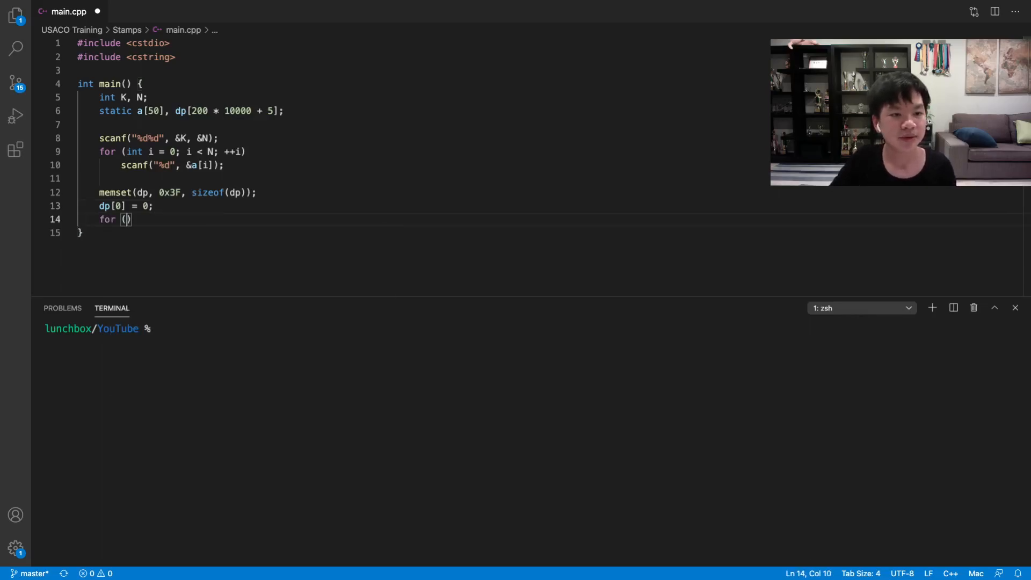
type("int i = 0; i <=")
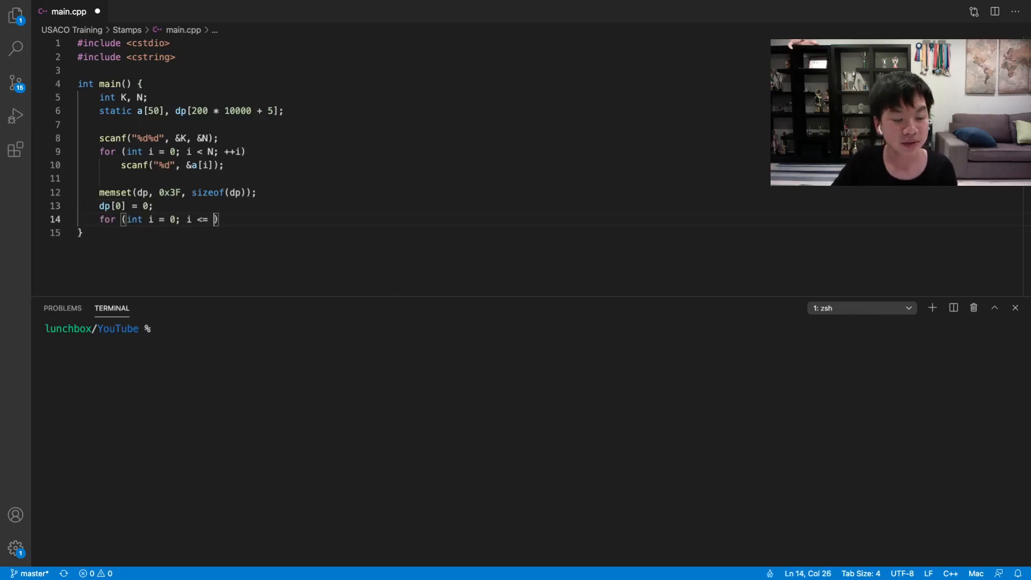
type("K *")
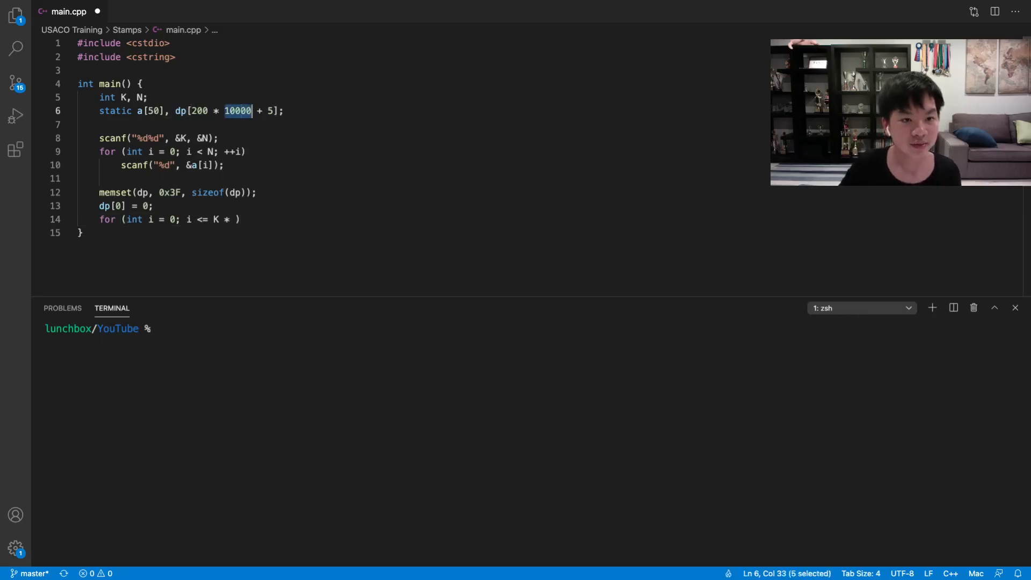
type("10000; ++")
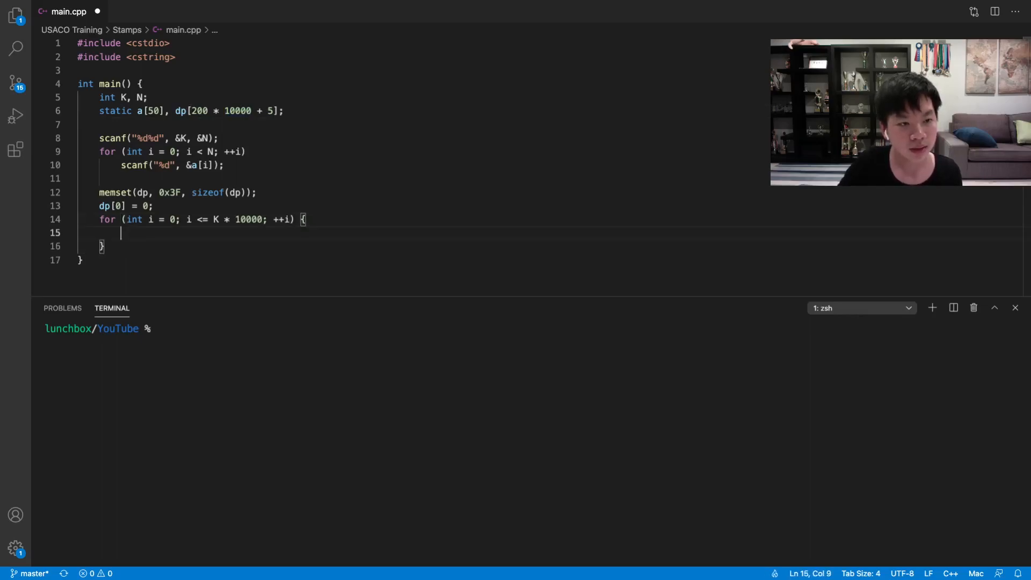
type("if (dp[i])")
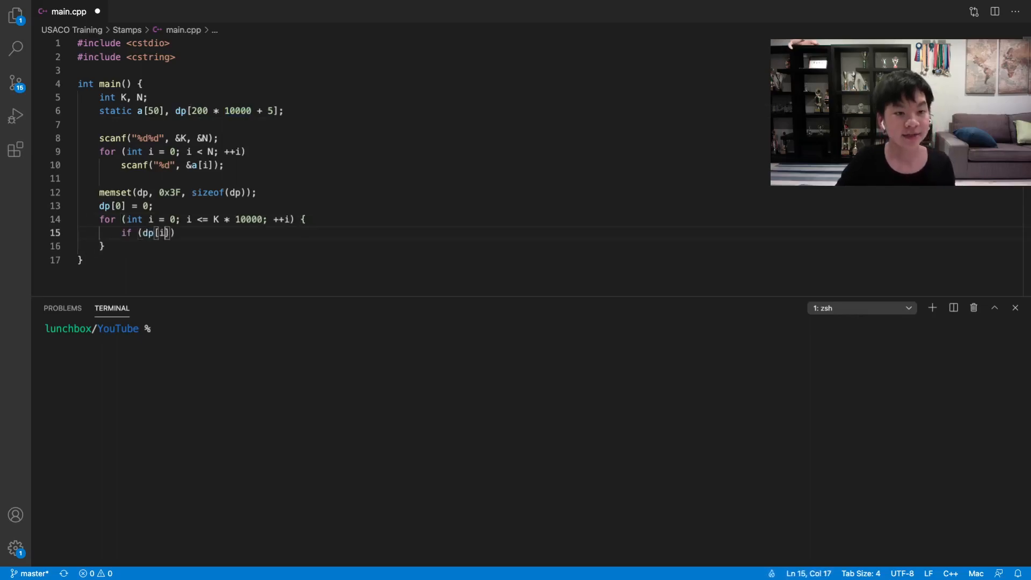
type("> K)")
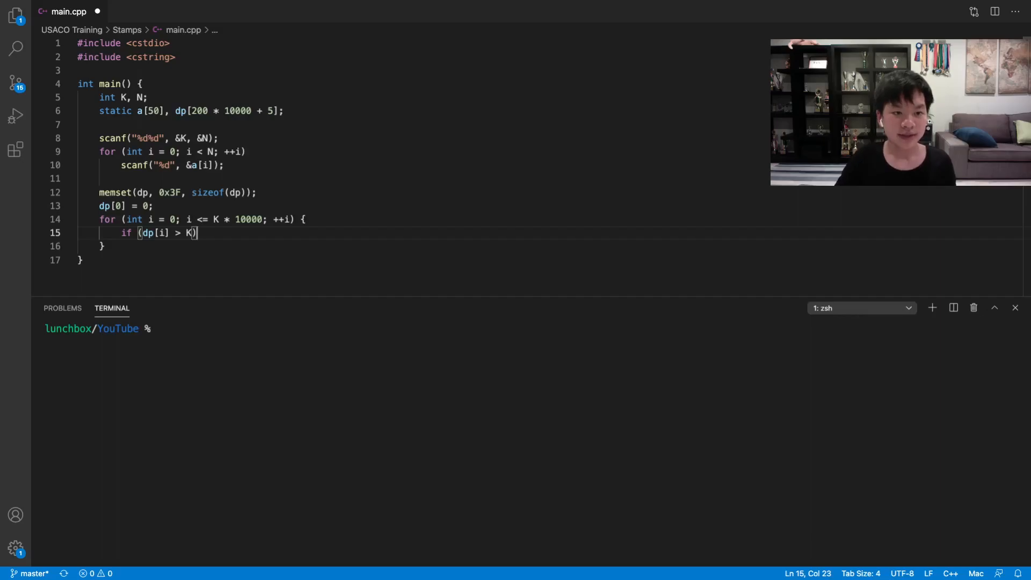
type("{}")
type("printf(\"%d\", ")
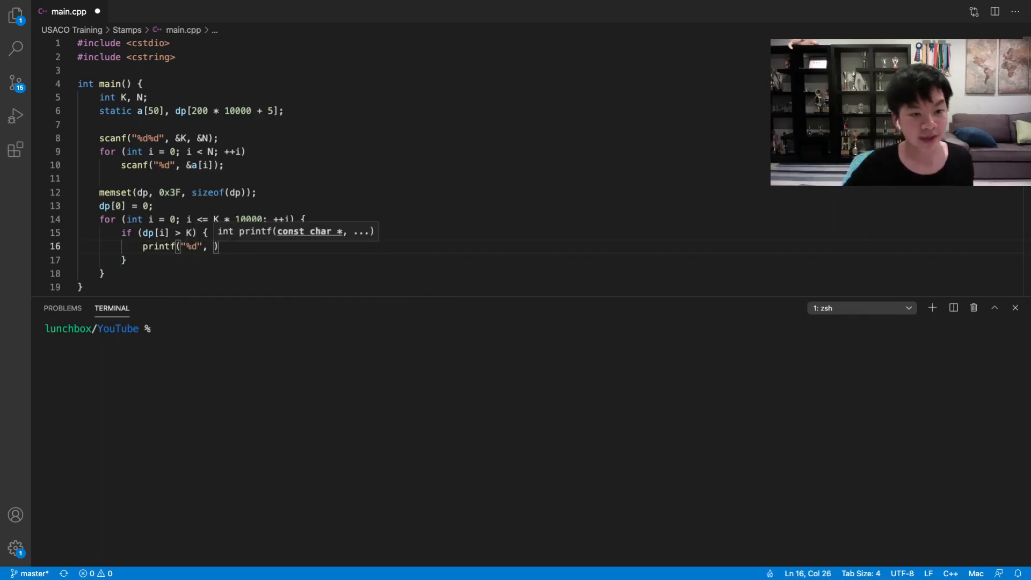
type("i - 1")
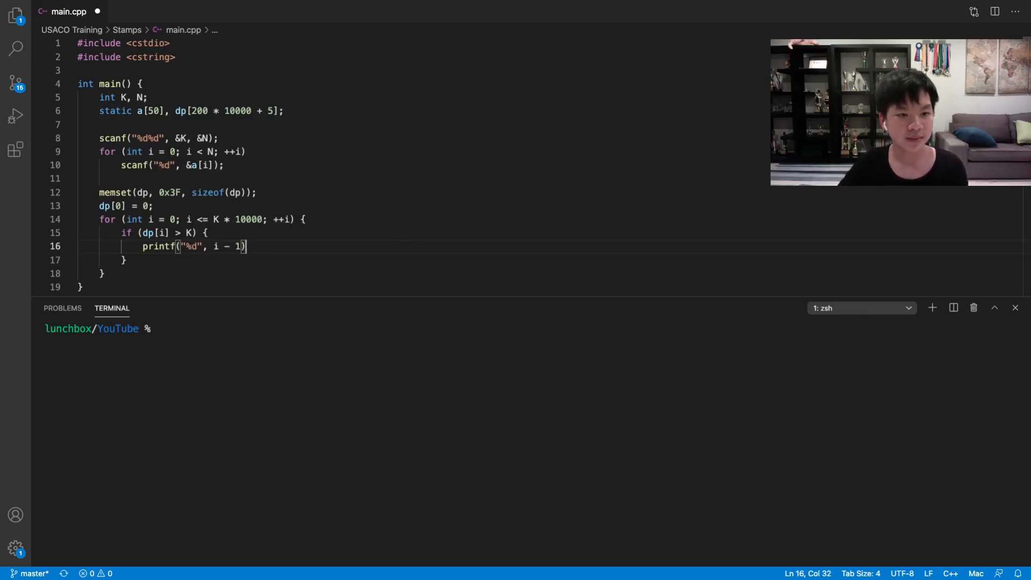
type("exi")
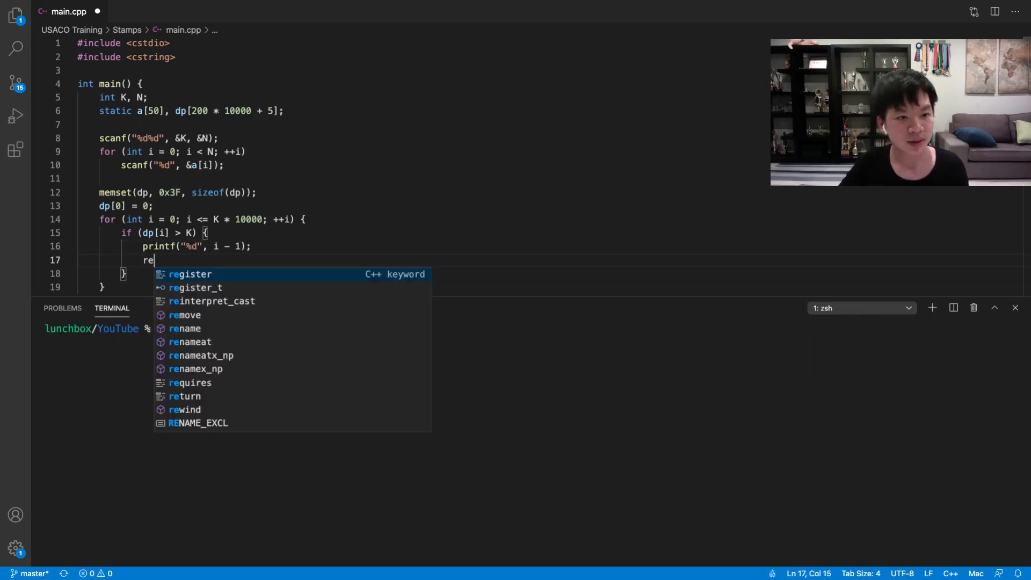
type("turn 0;")
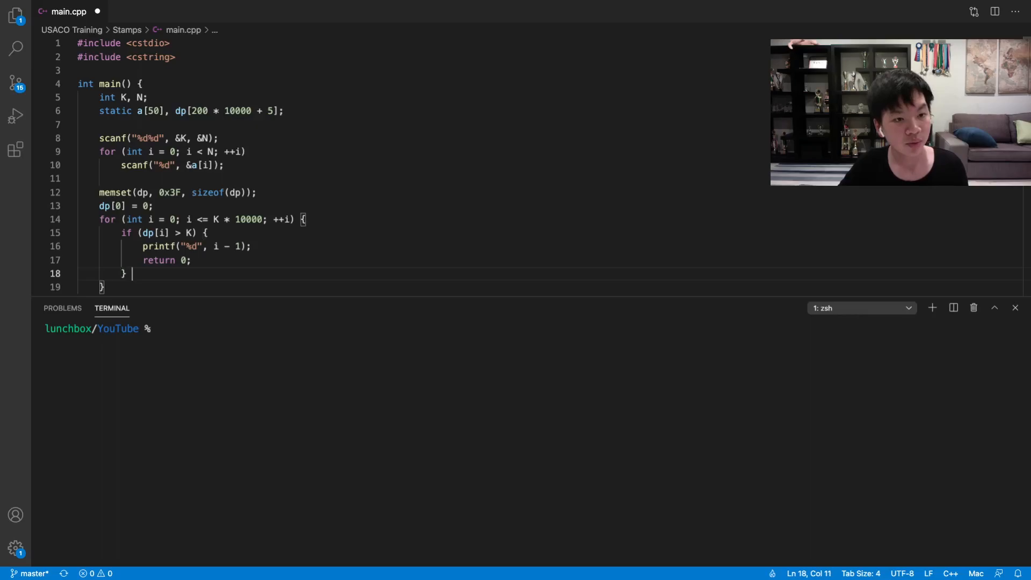
- Add an else loop over the N stamps setting dp[i + a[j]] = min(dp[i + a[j]], dp[i] + 1)
type("else {")
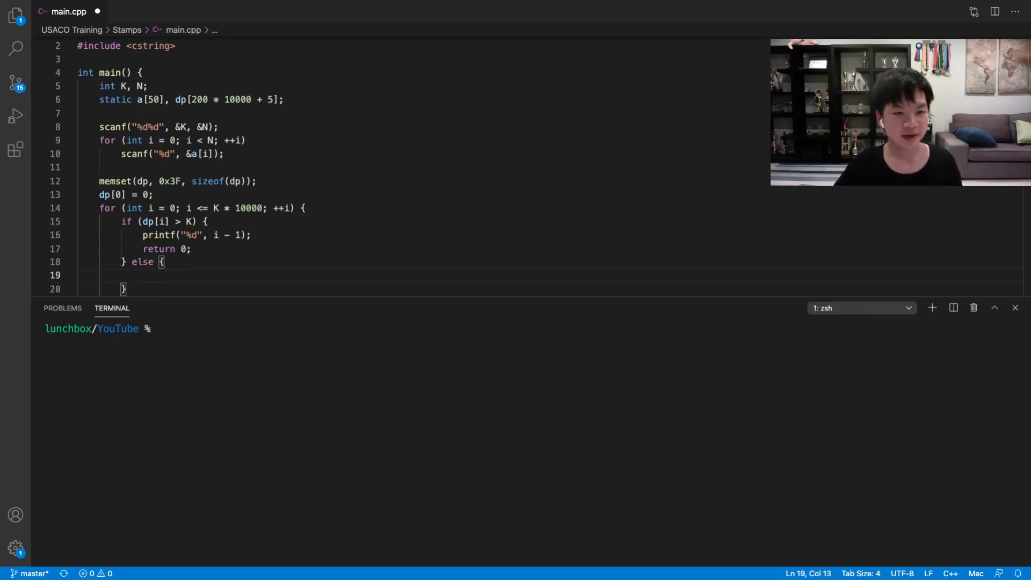
type("for (")
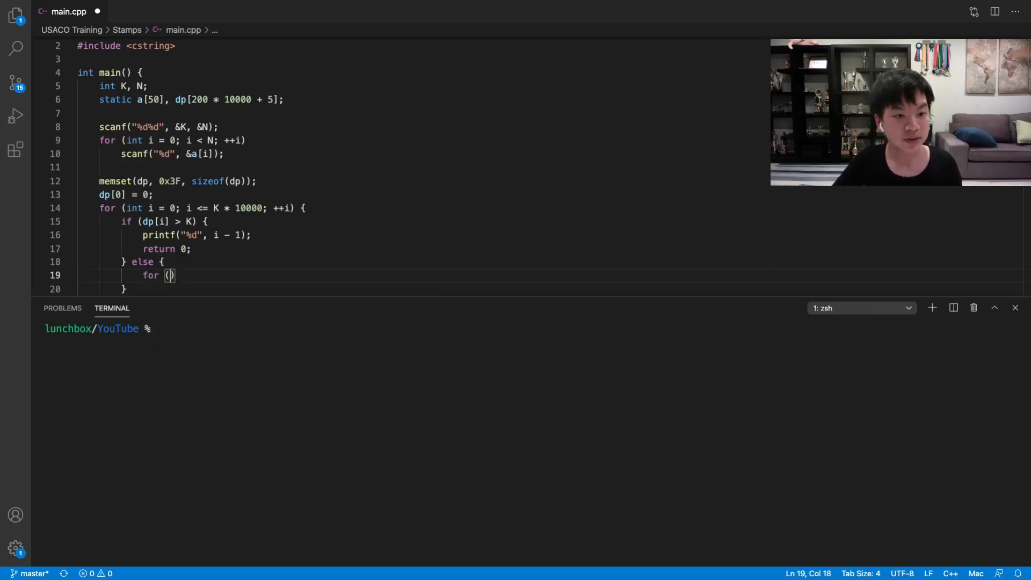
type("int j = 0; j < N;")
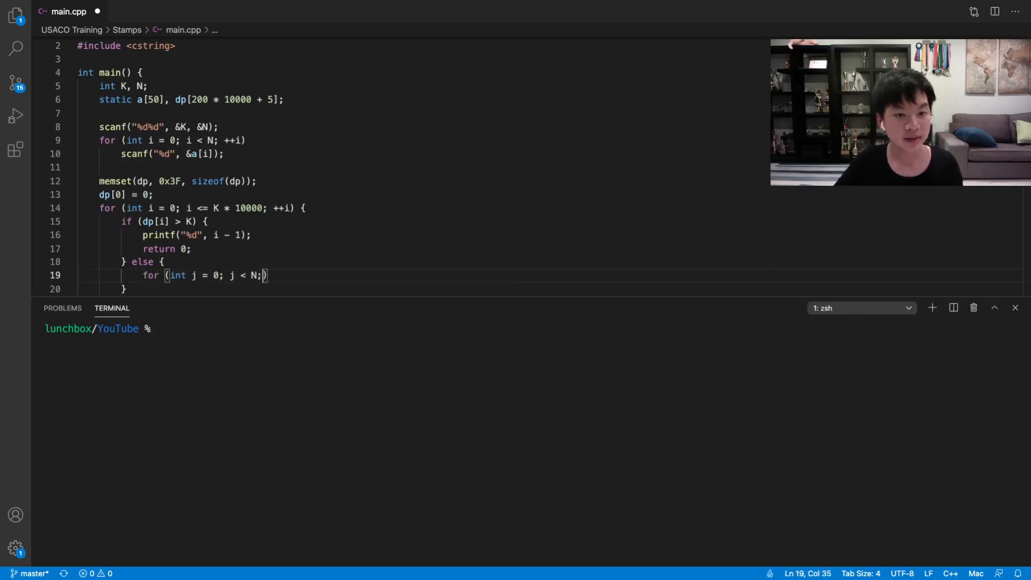
type("++j)")
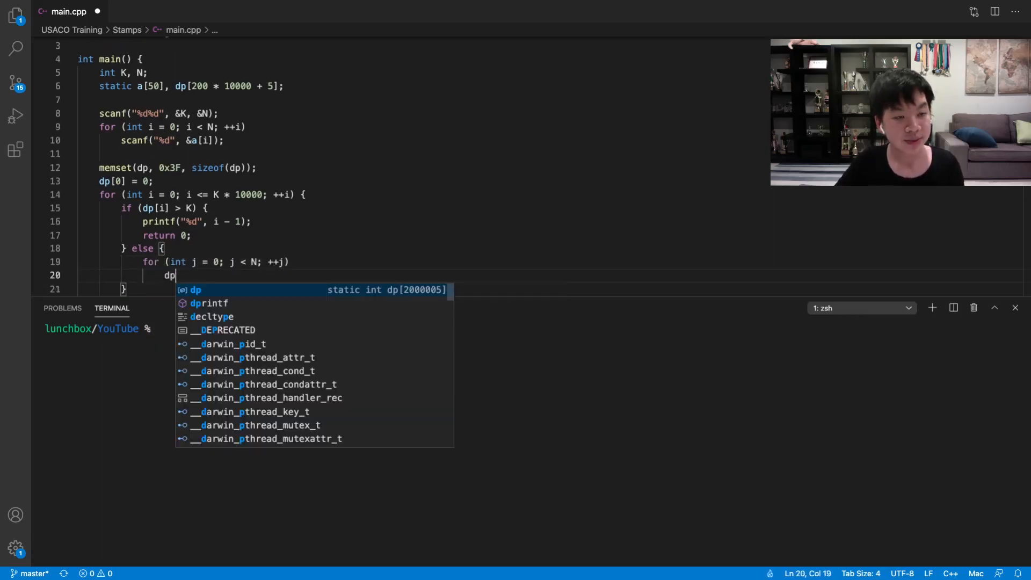
type("[i +")
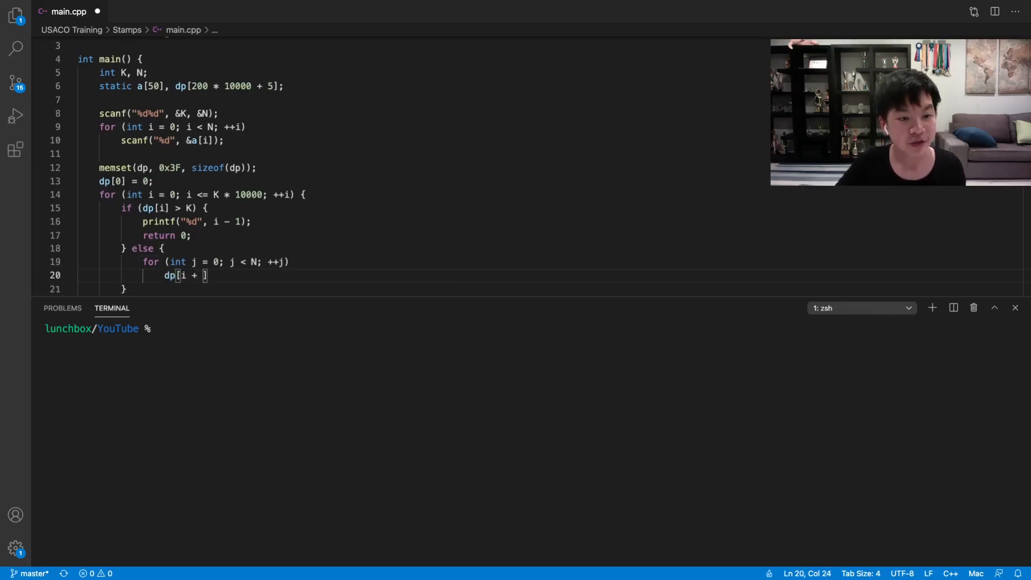
type("a[j]] = mi")
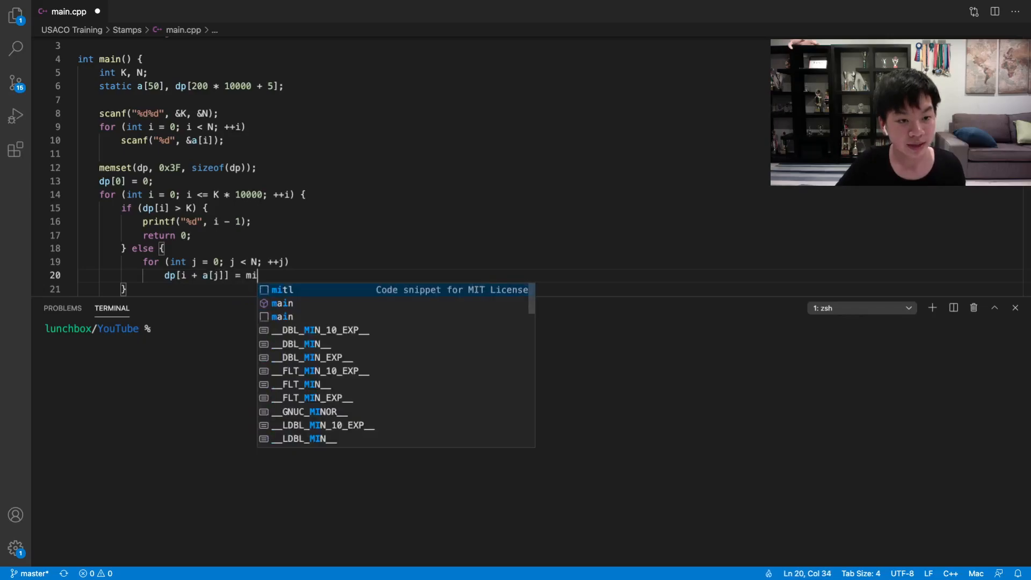
type("n(dp[i + a[j]]")
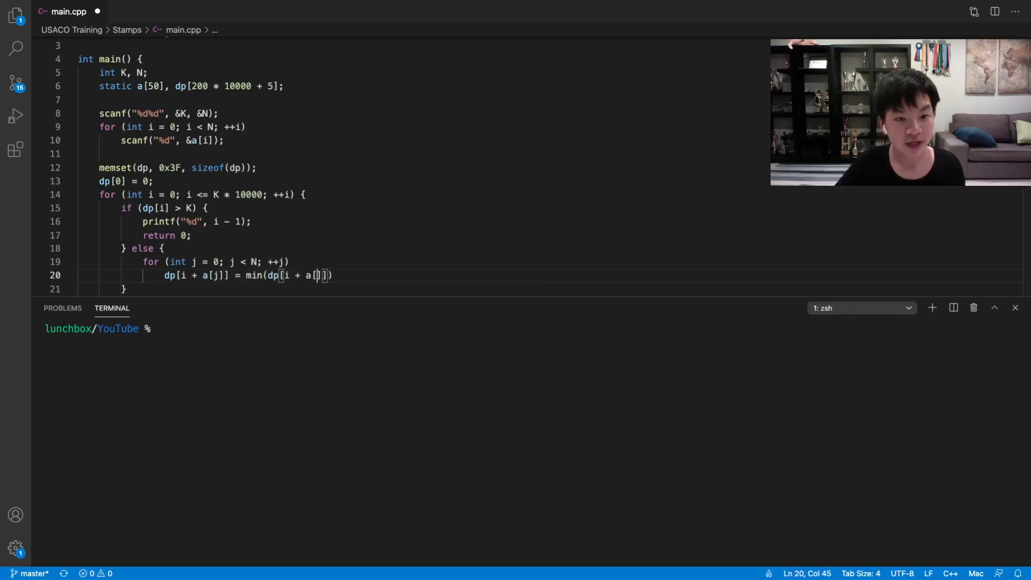
type(", dp[i] + 1")
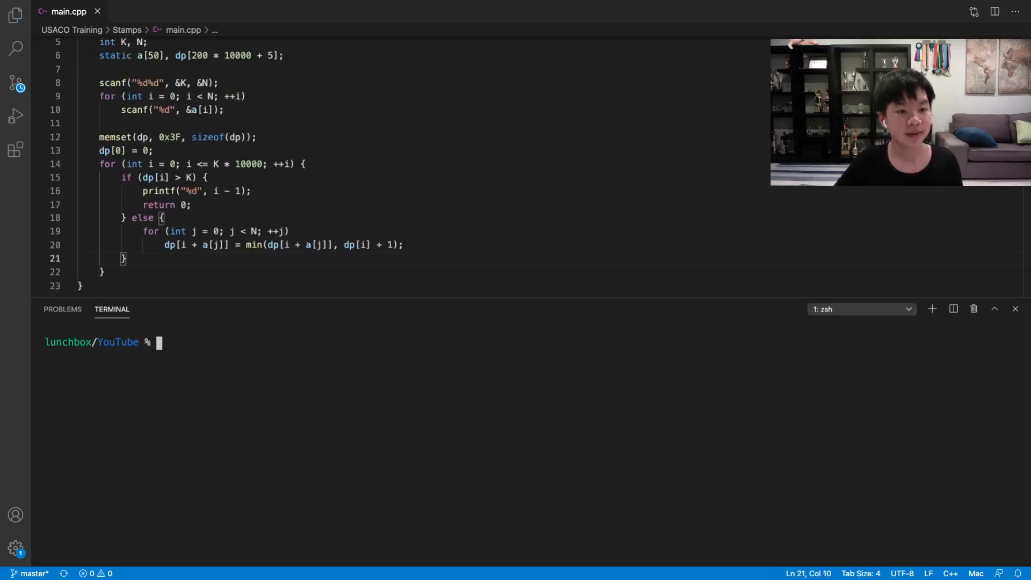
- Compile from the USACO Training/Stamps folder with 'run main', surfacing the 'a' type and 'min' errors
type("cd USACO\\ Training/Stamps")
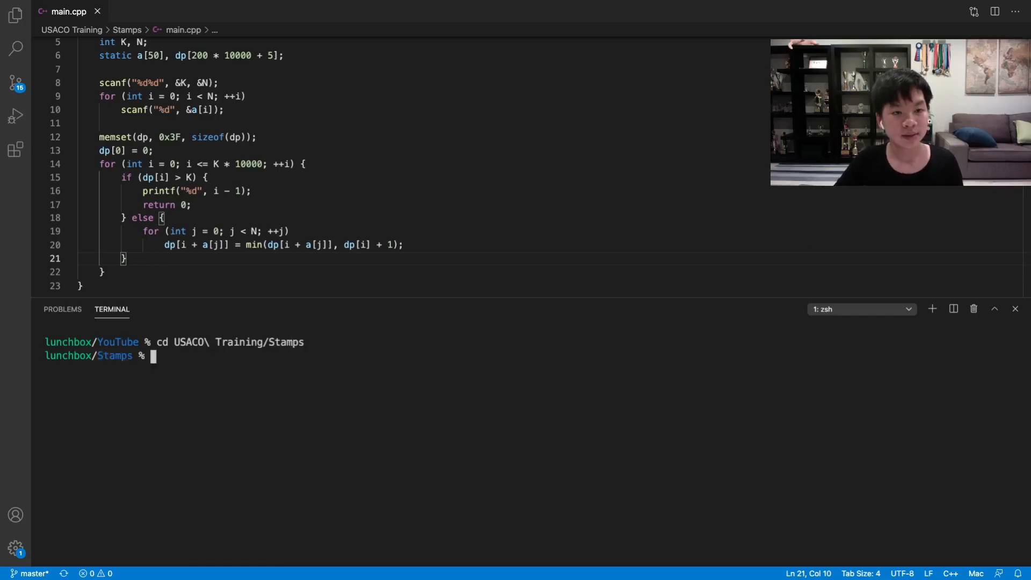
type("run main")
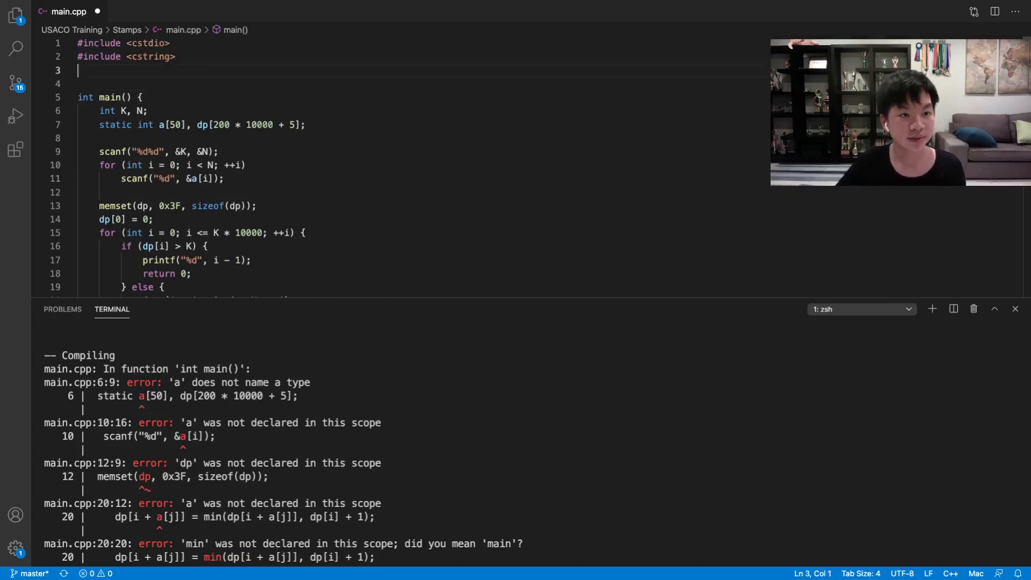
- Define int min(int& a, const int& b) so the program compiles and prints 13 for input 5 2 / 1 3
type("int min(int& a, const")
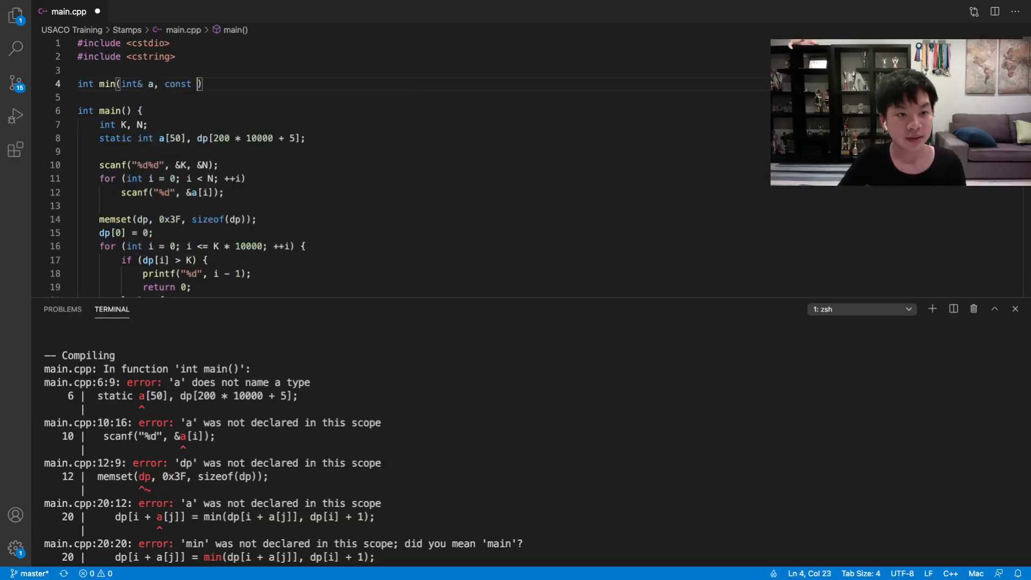
type("int& b) {}")
left_click(420, 96)
type("return (a < b ? a : b);")
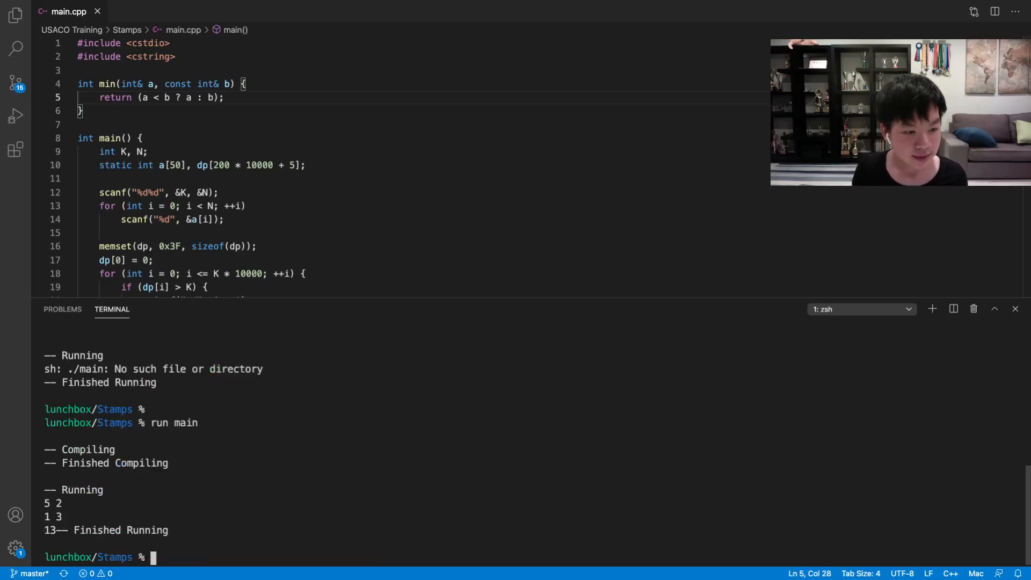
scroll("down", 3)
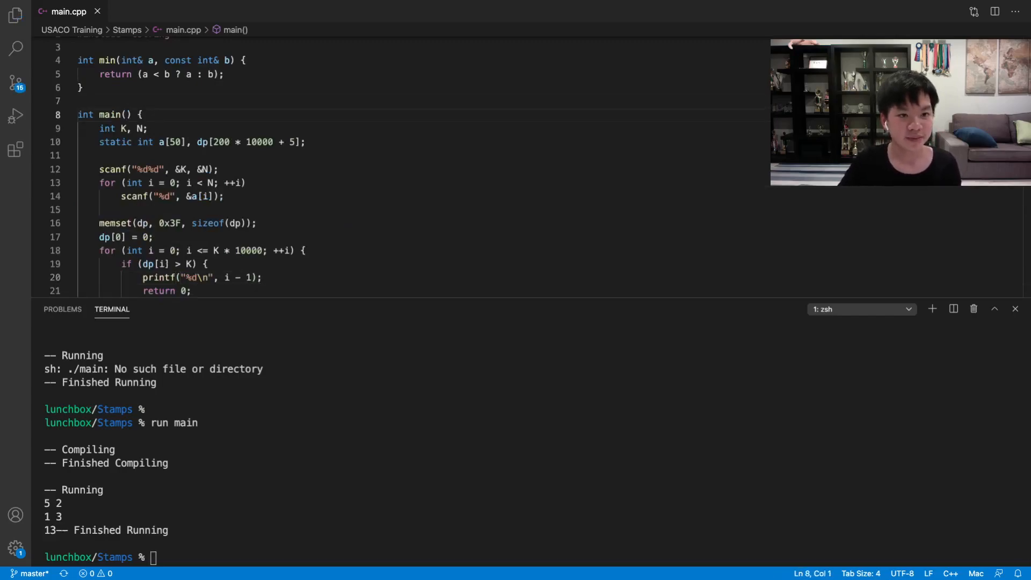
- Redirect I/O to stamps.in/stamps.out and add the ID, PROG: stamps, LANG: C++11 header
type("freopen(\"")
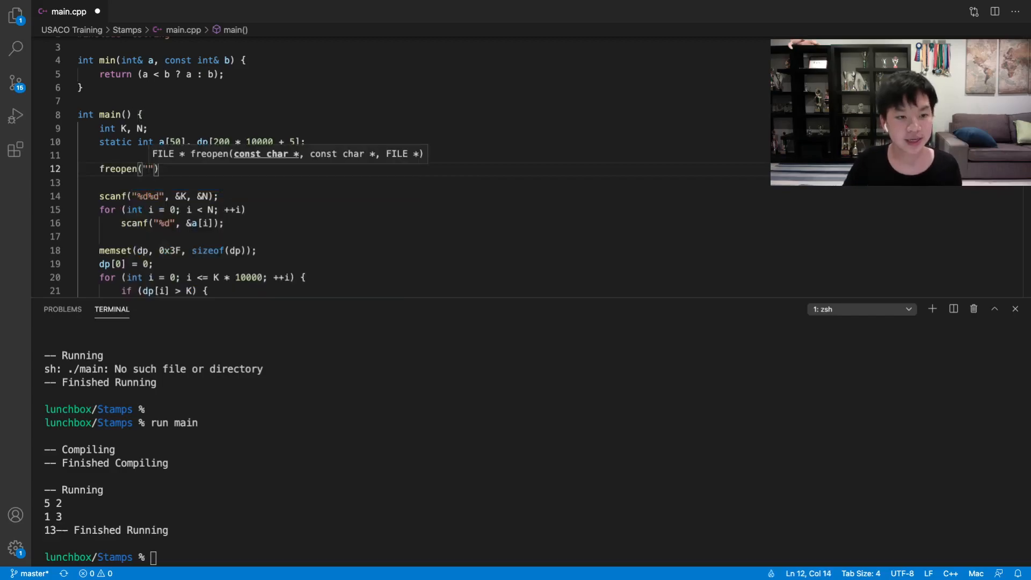
type("stamps.in")
type("ID: d")
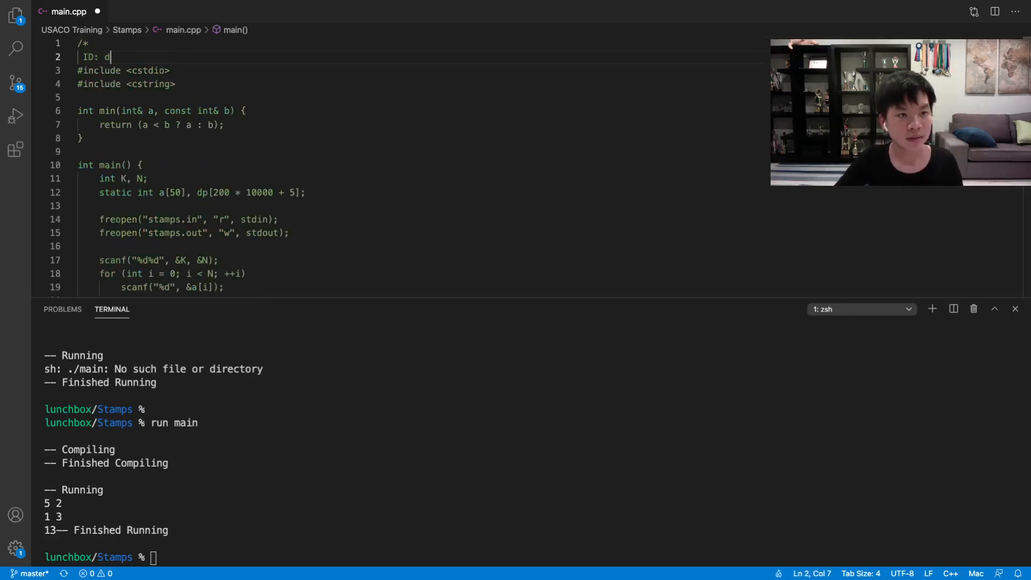
type("ongliu3")
type("LAN")
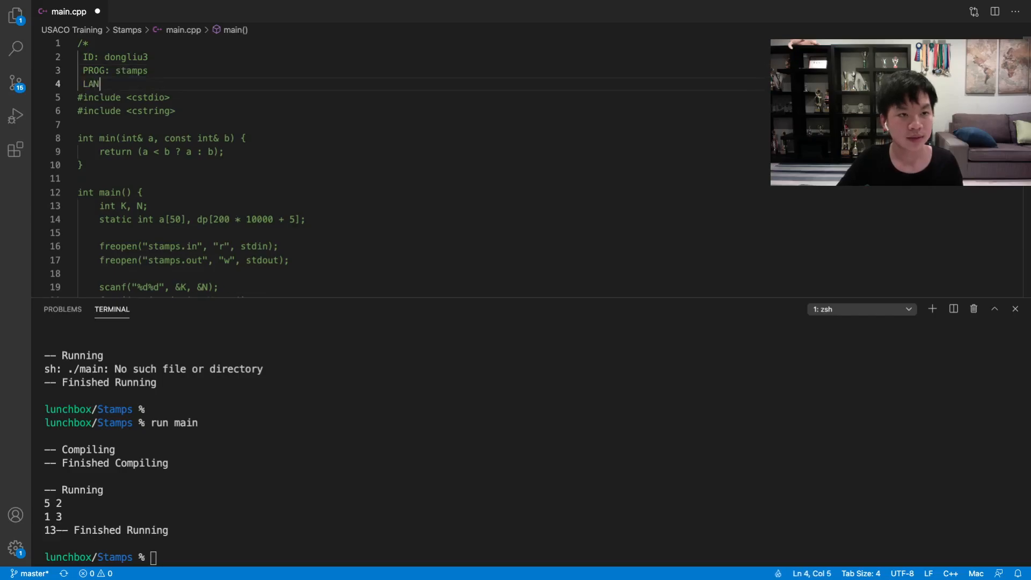
type("G: C++11")
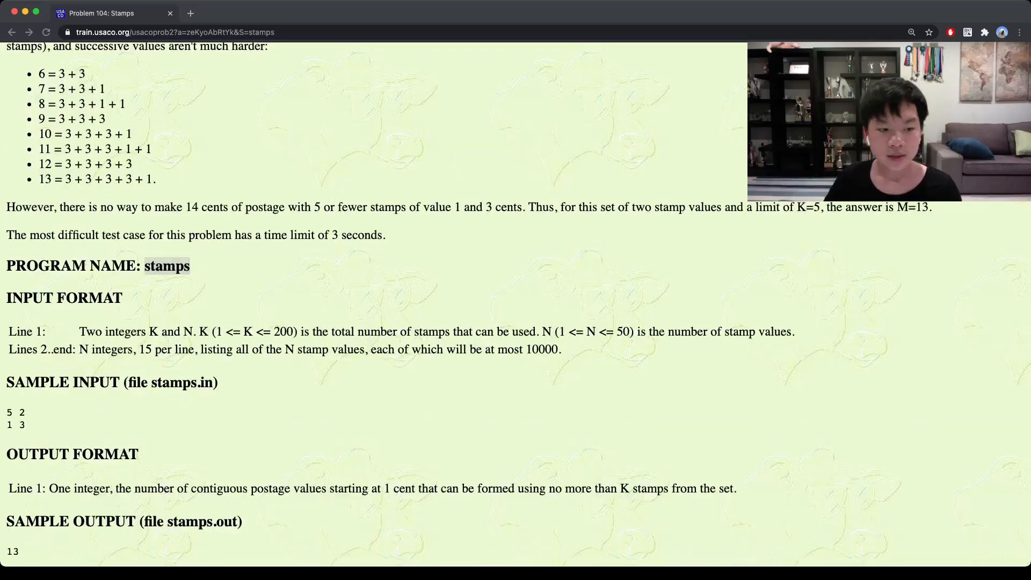
- Attach main.cpp and send it to the USACO grader, passing all 13 Stamps tests
scroll("down", 3)
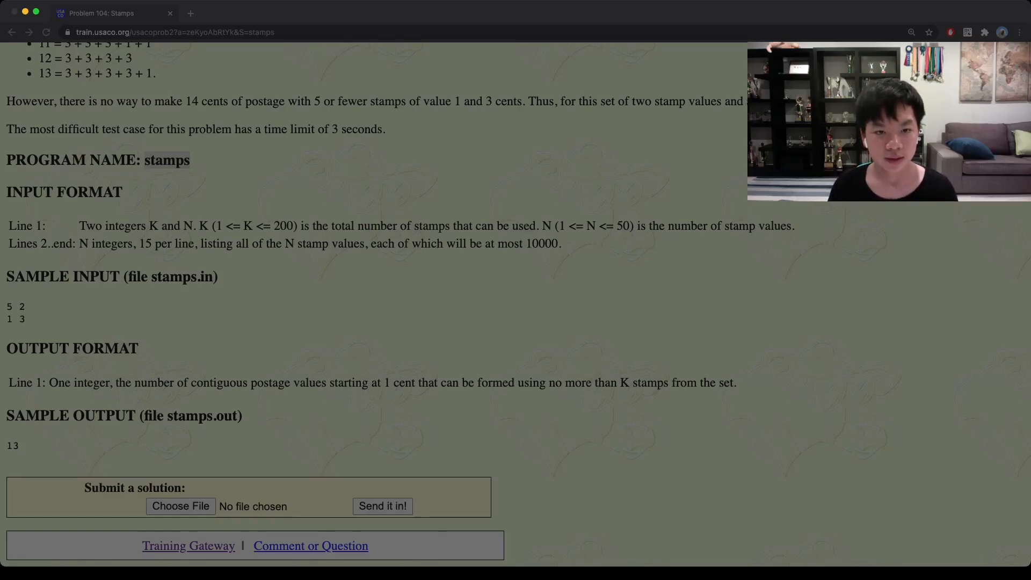
left_click(181, 506)
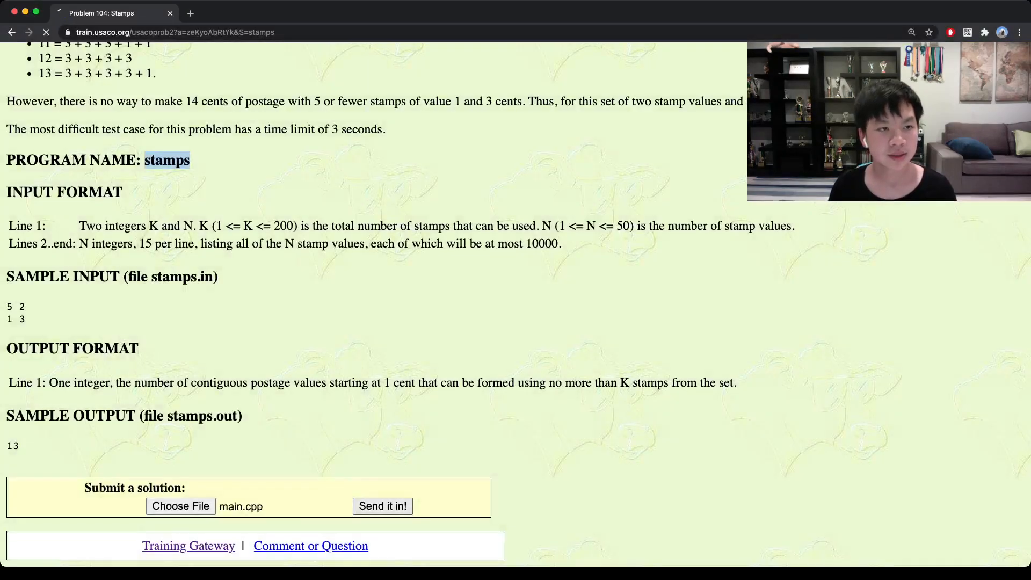
left_click(381, 506)
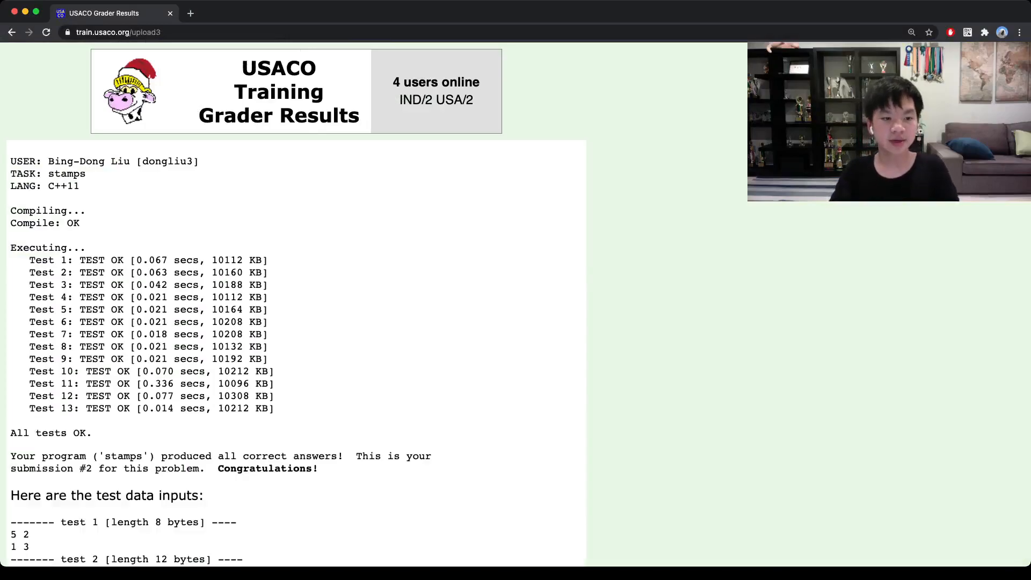